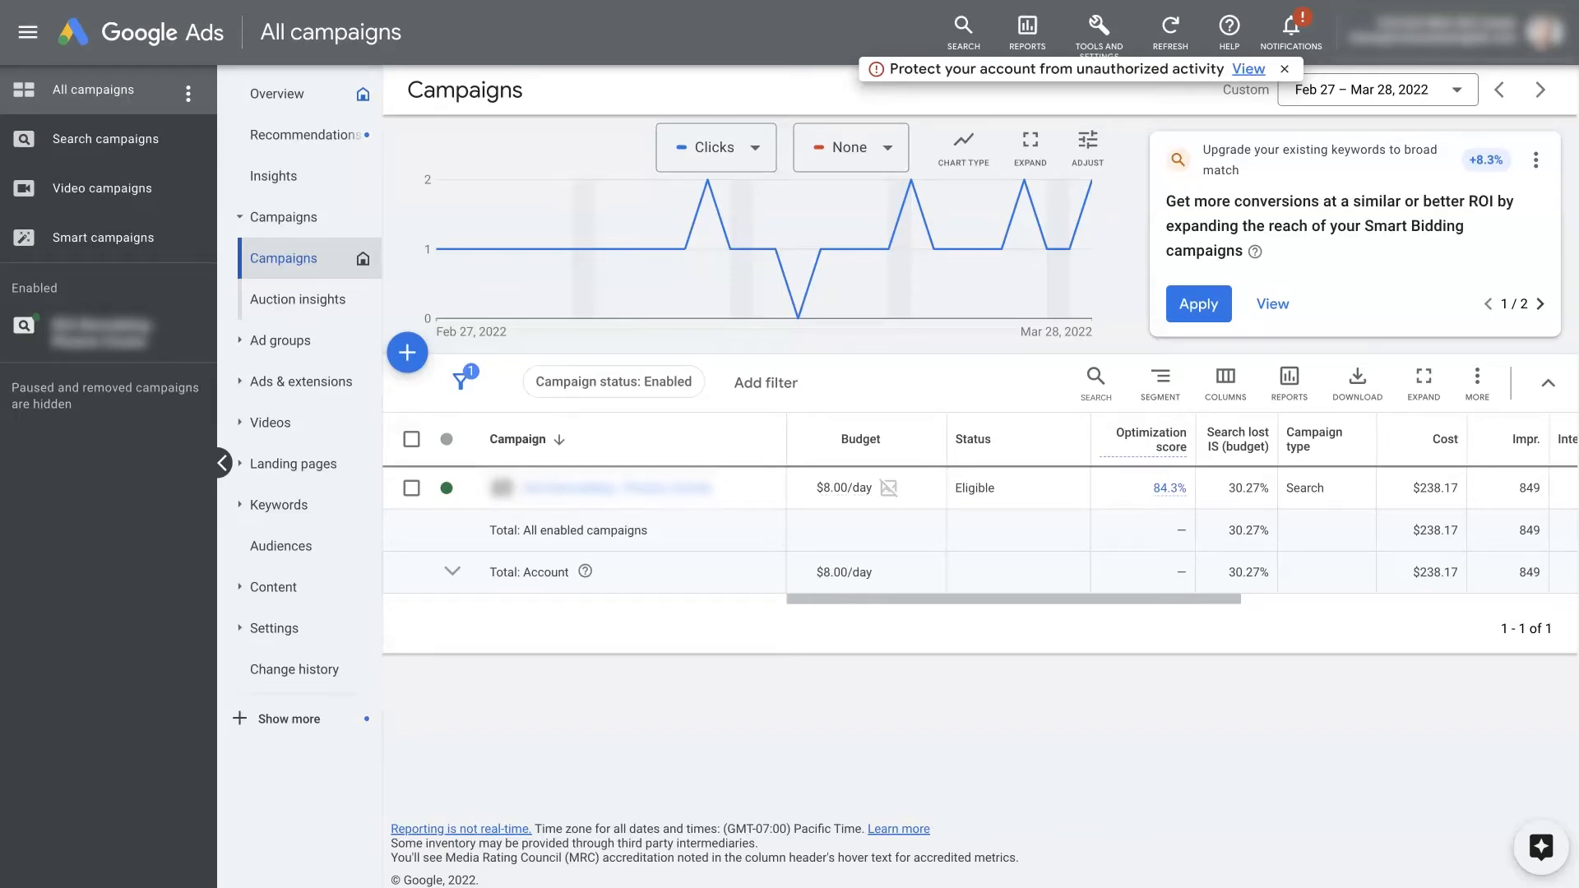
pyautogui.moveTo(386, 425)
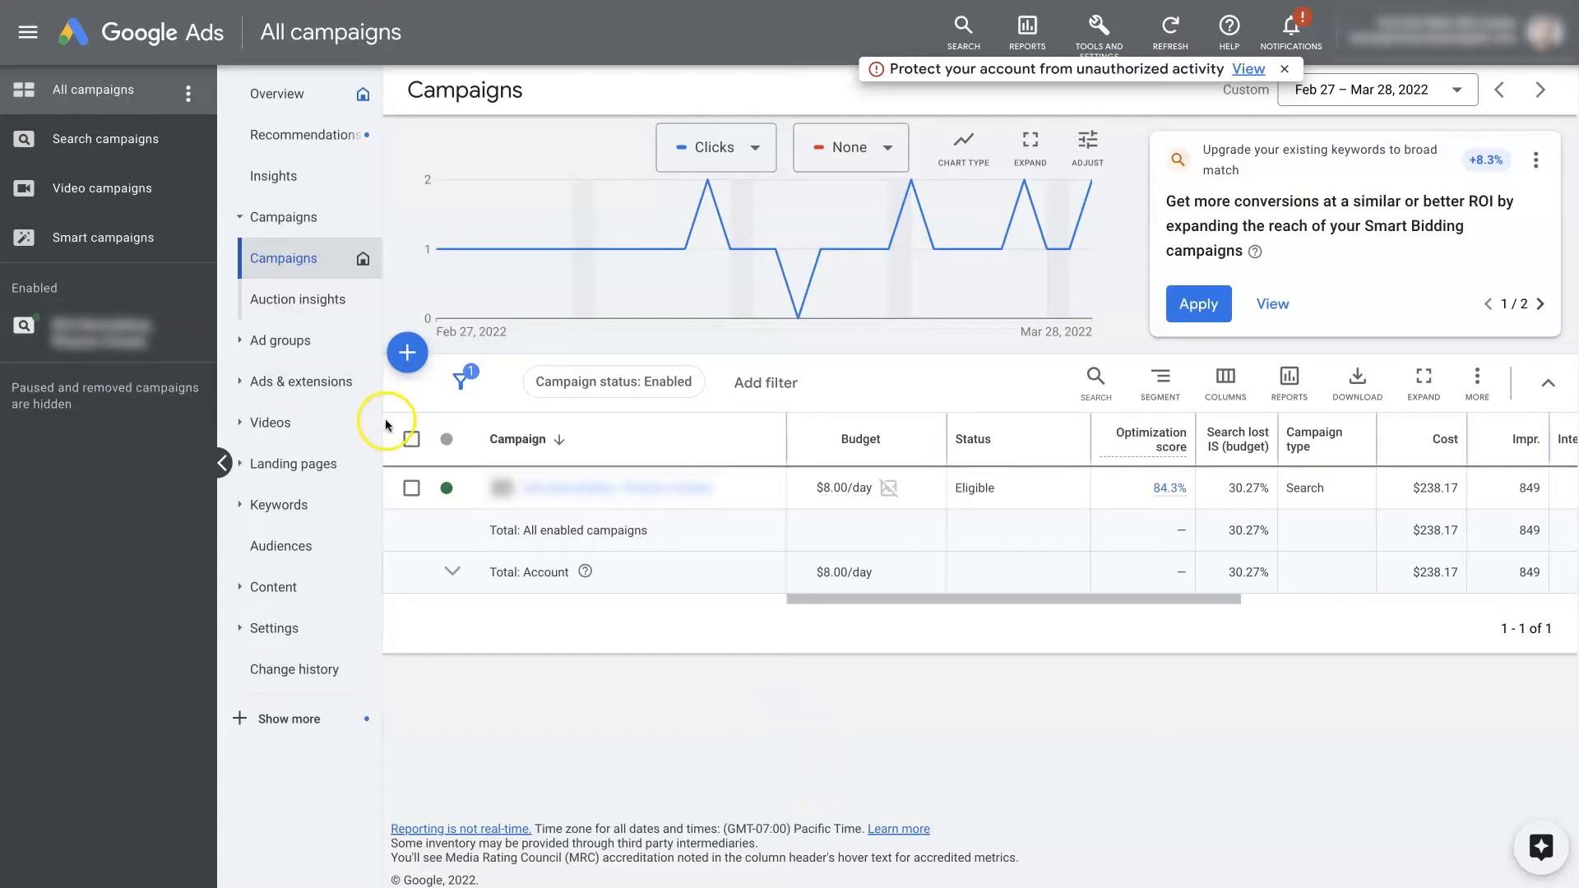
pyautogui.moveTo(749, 710)
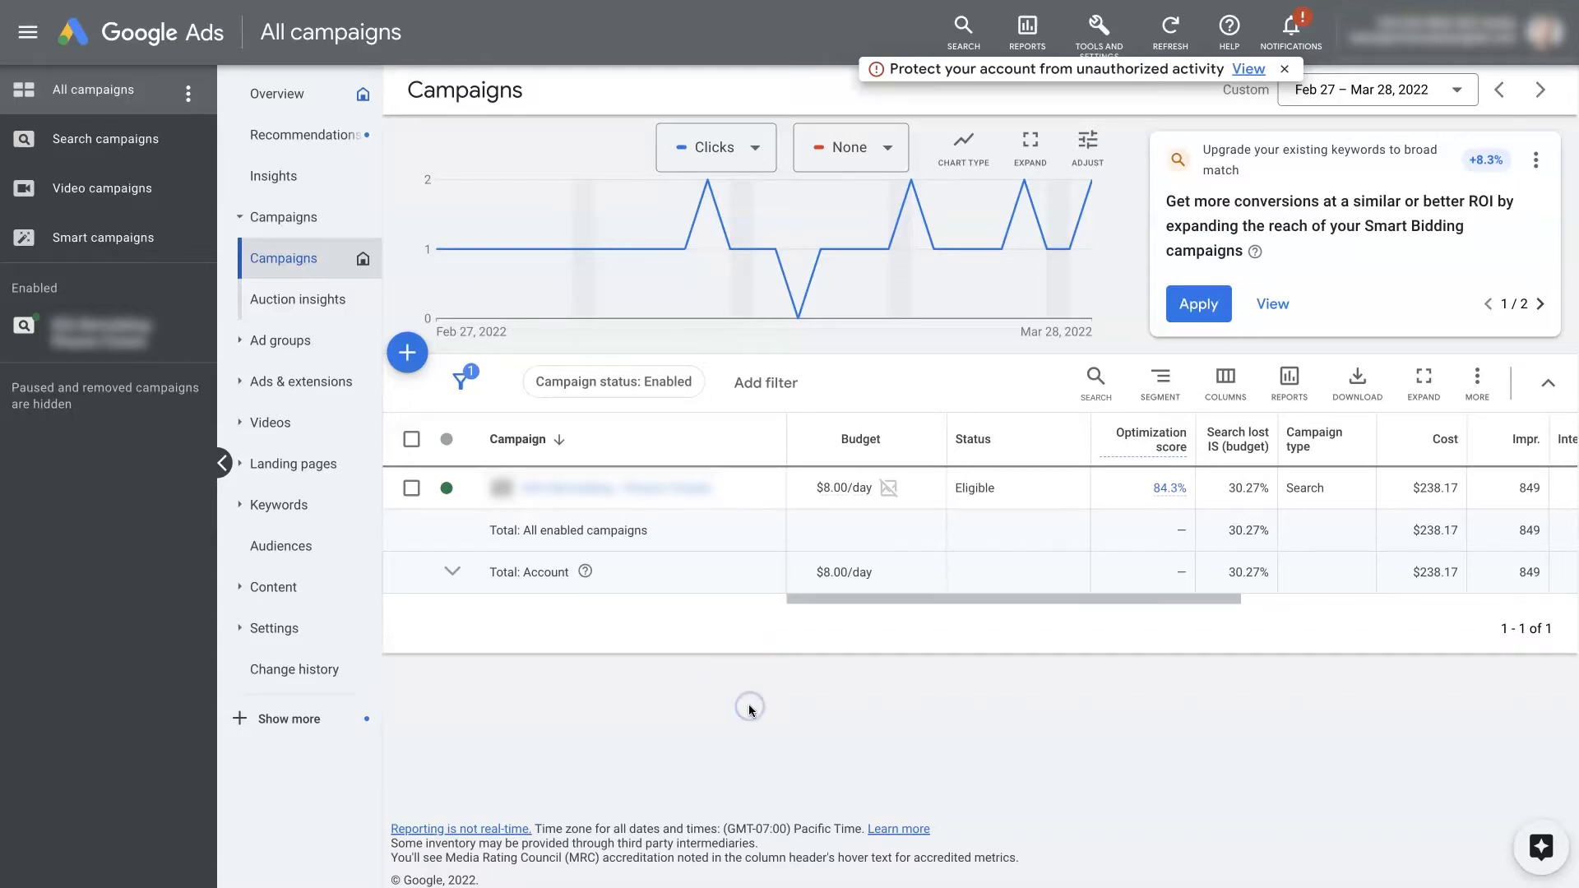
pyautogui.moveTo(749, 710)
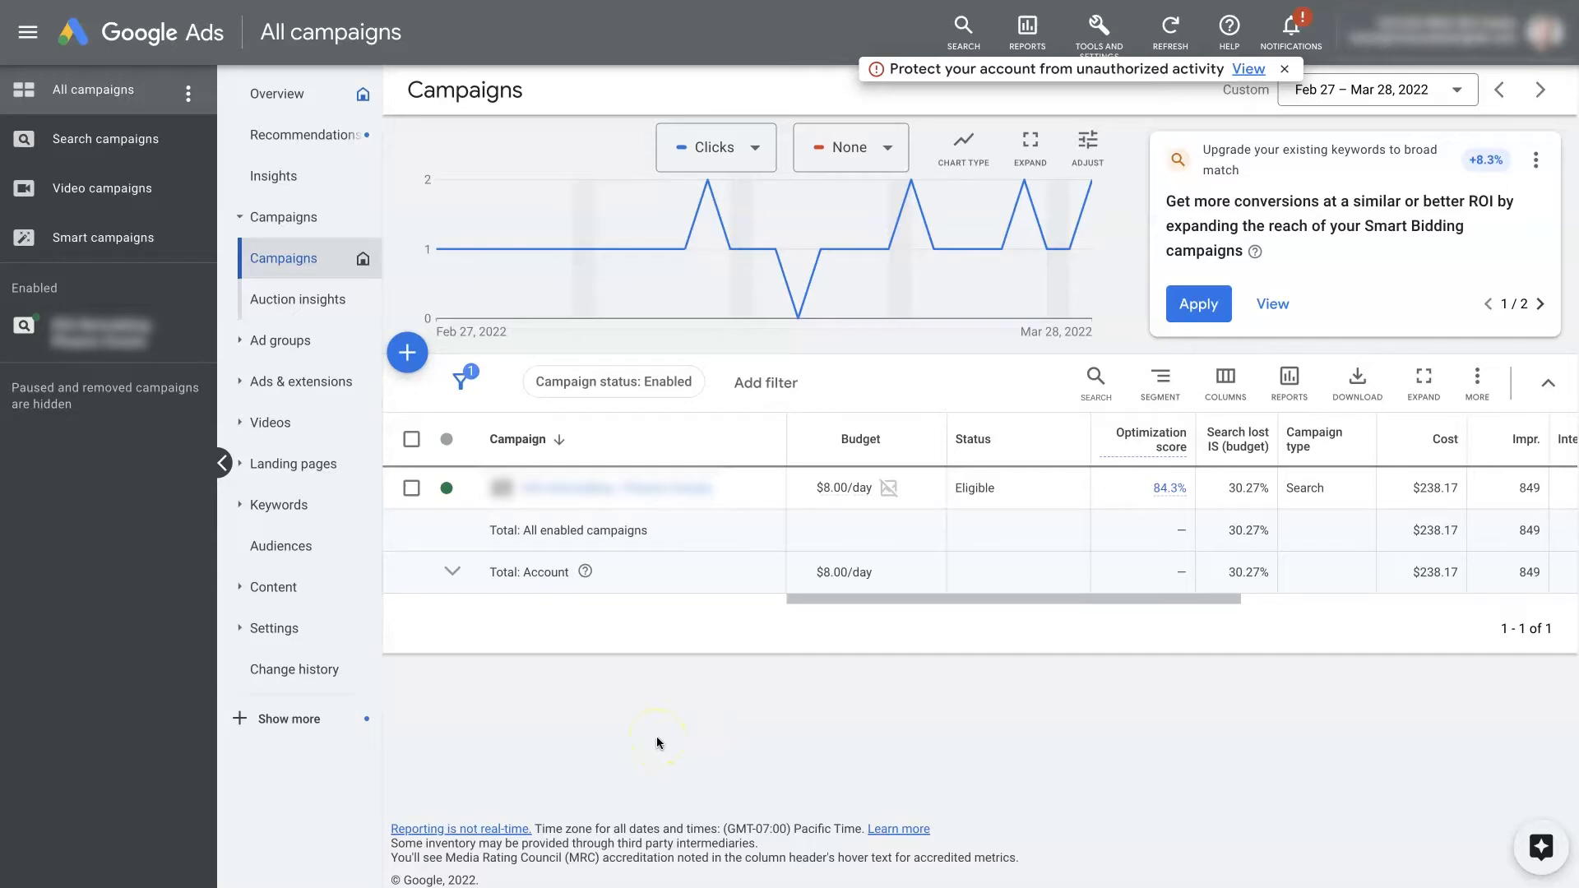
pyautogui.moveTo(188, 98)
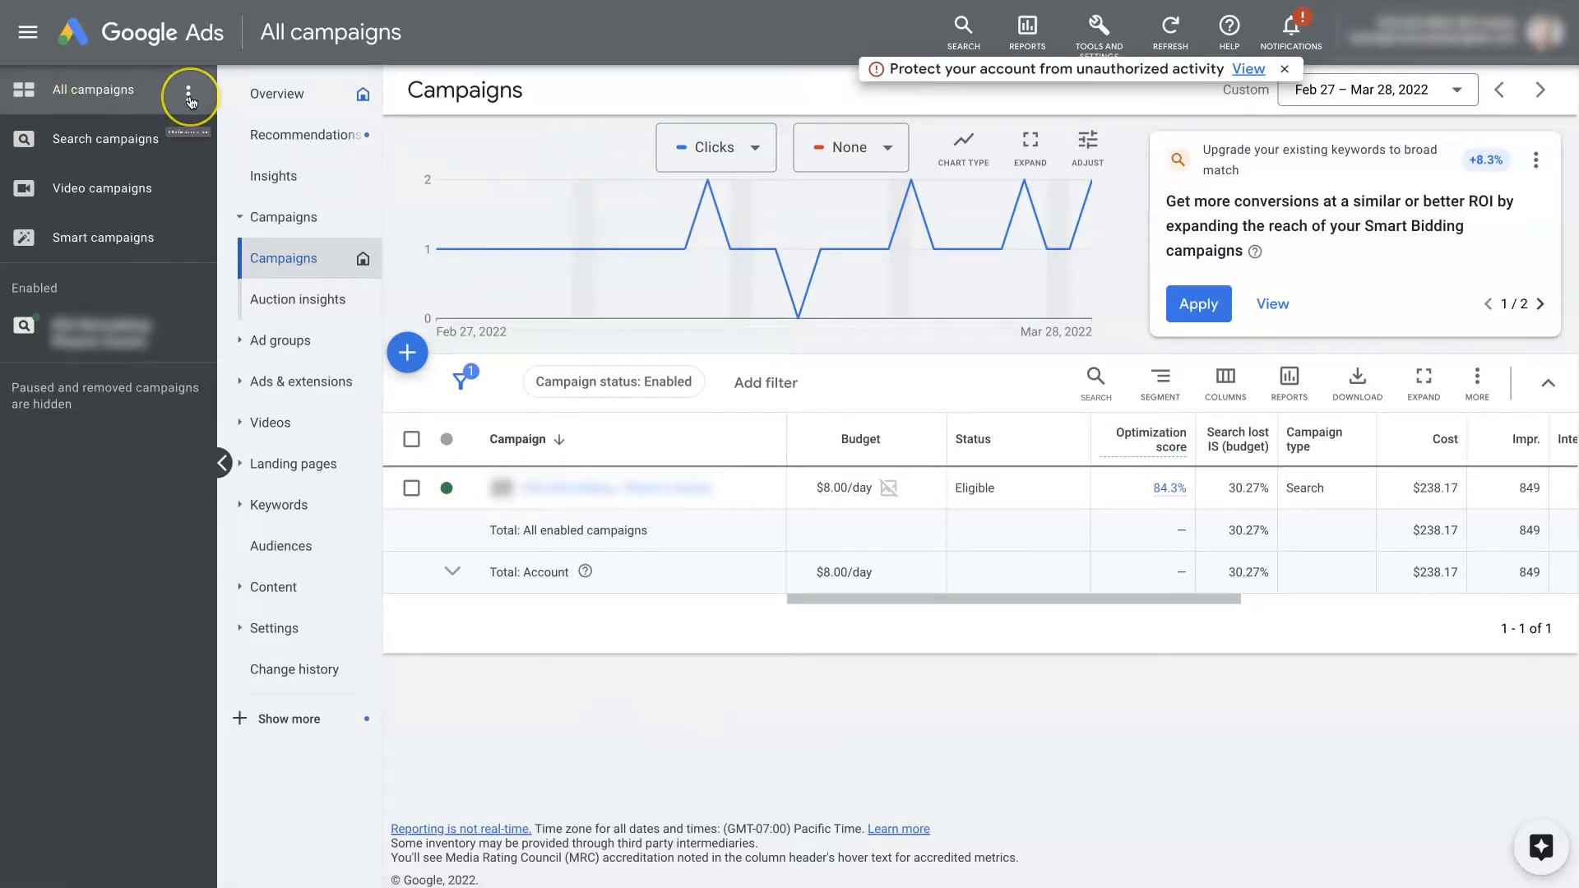
# - Open the three-dot menu beside All campaigns to see the campaign and ad group status options
pyautogui.click(189, 89)
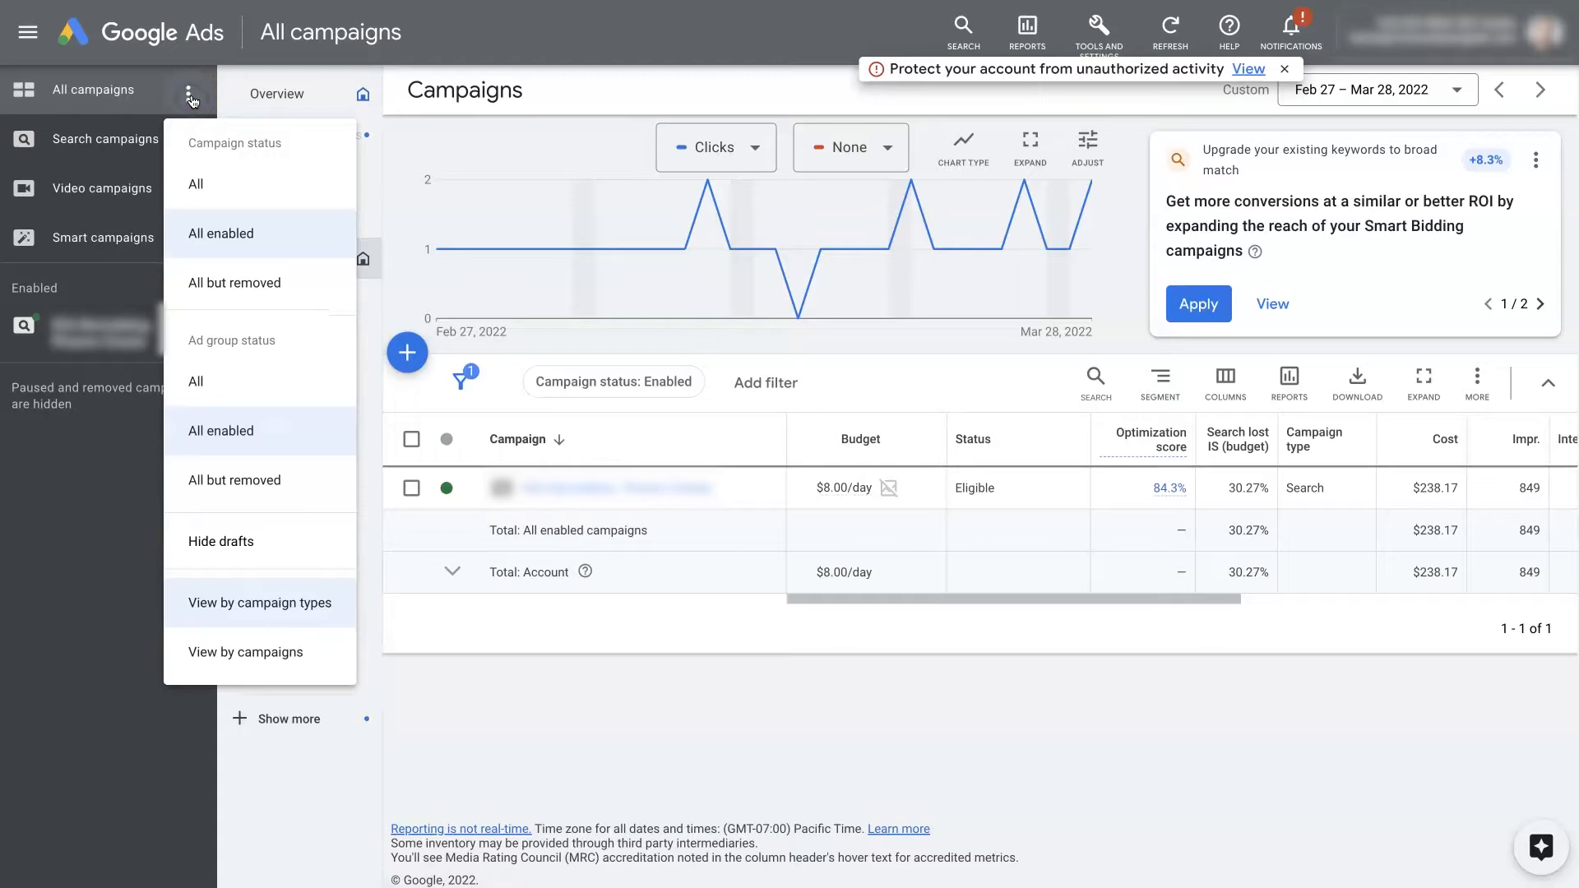
pyautogui.moveTo(239, 196)
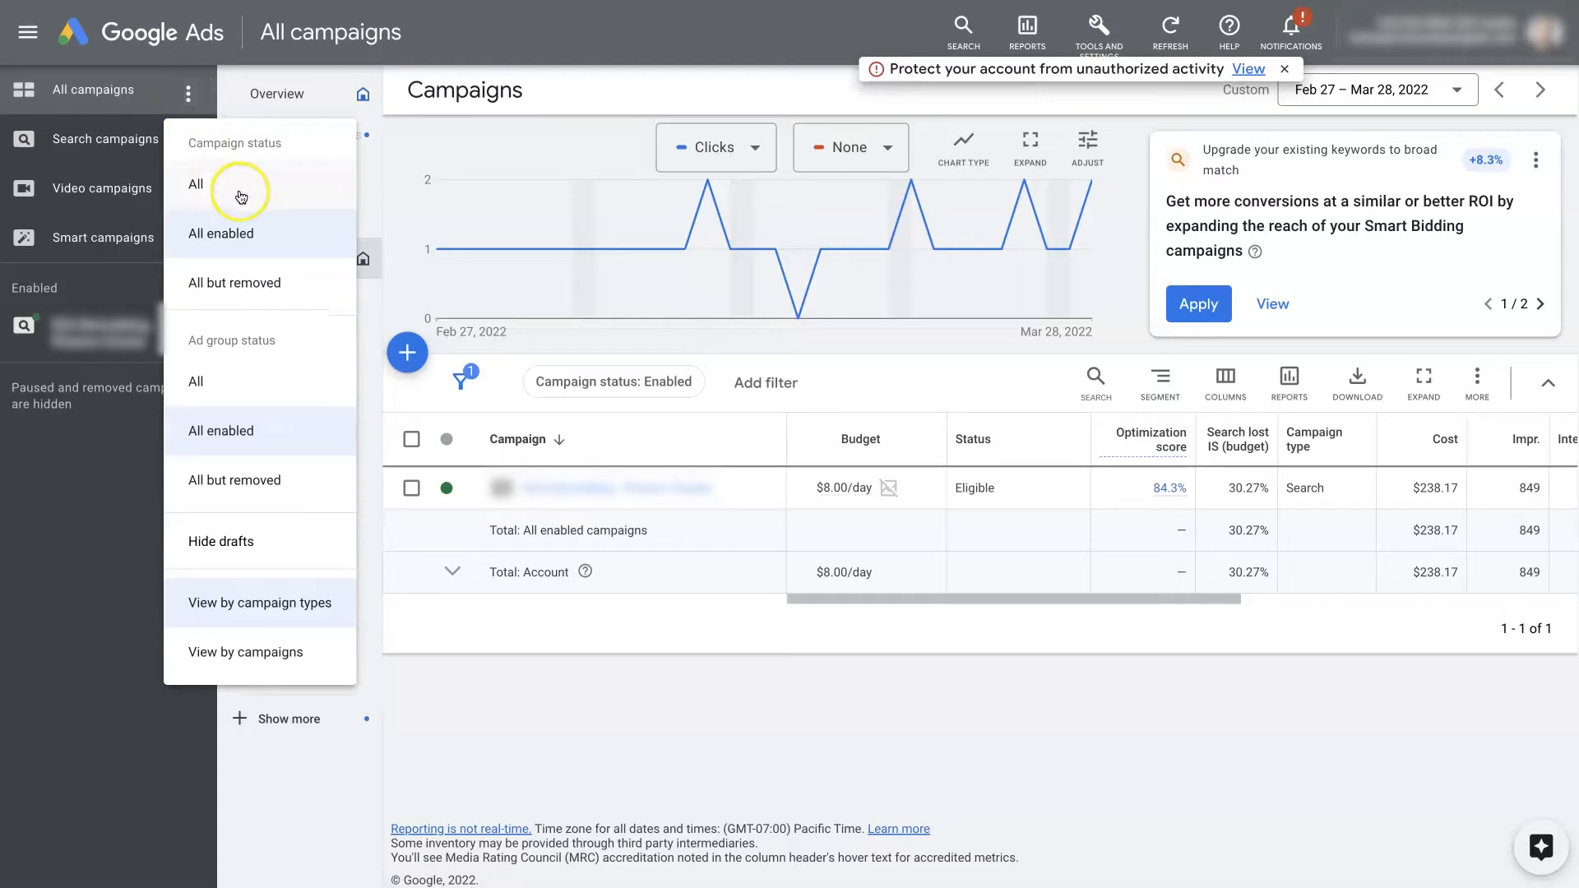
pyautogui.moveTo(252, 336)
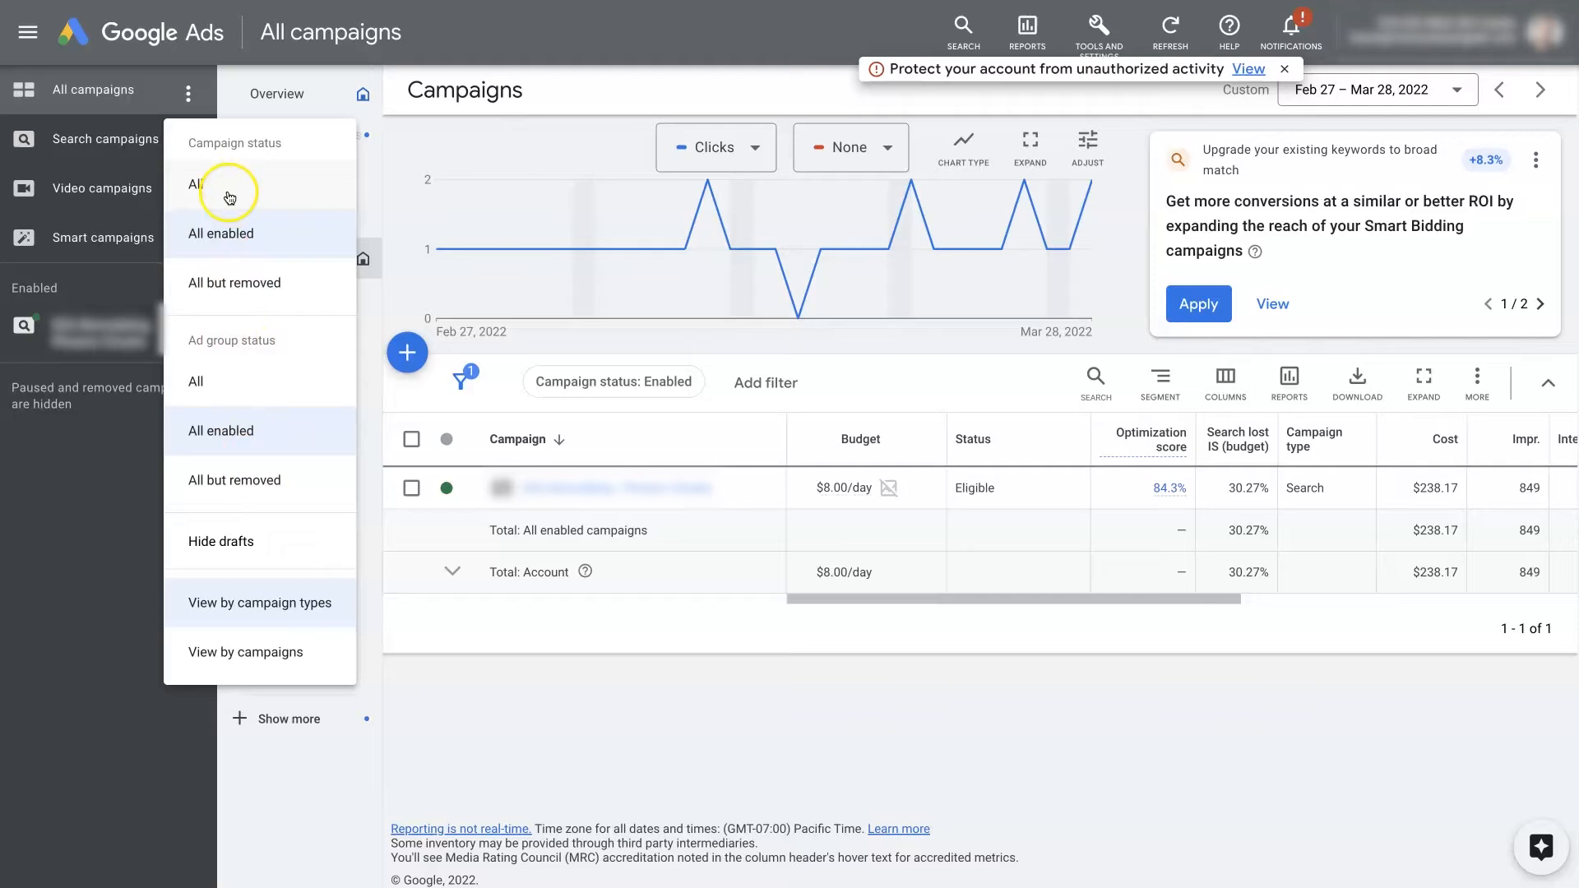
pyautogui.moveTo(251, 292)
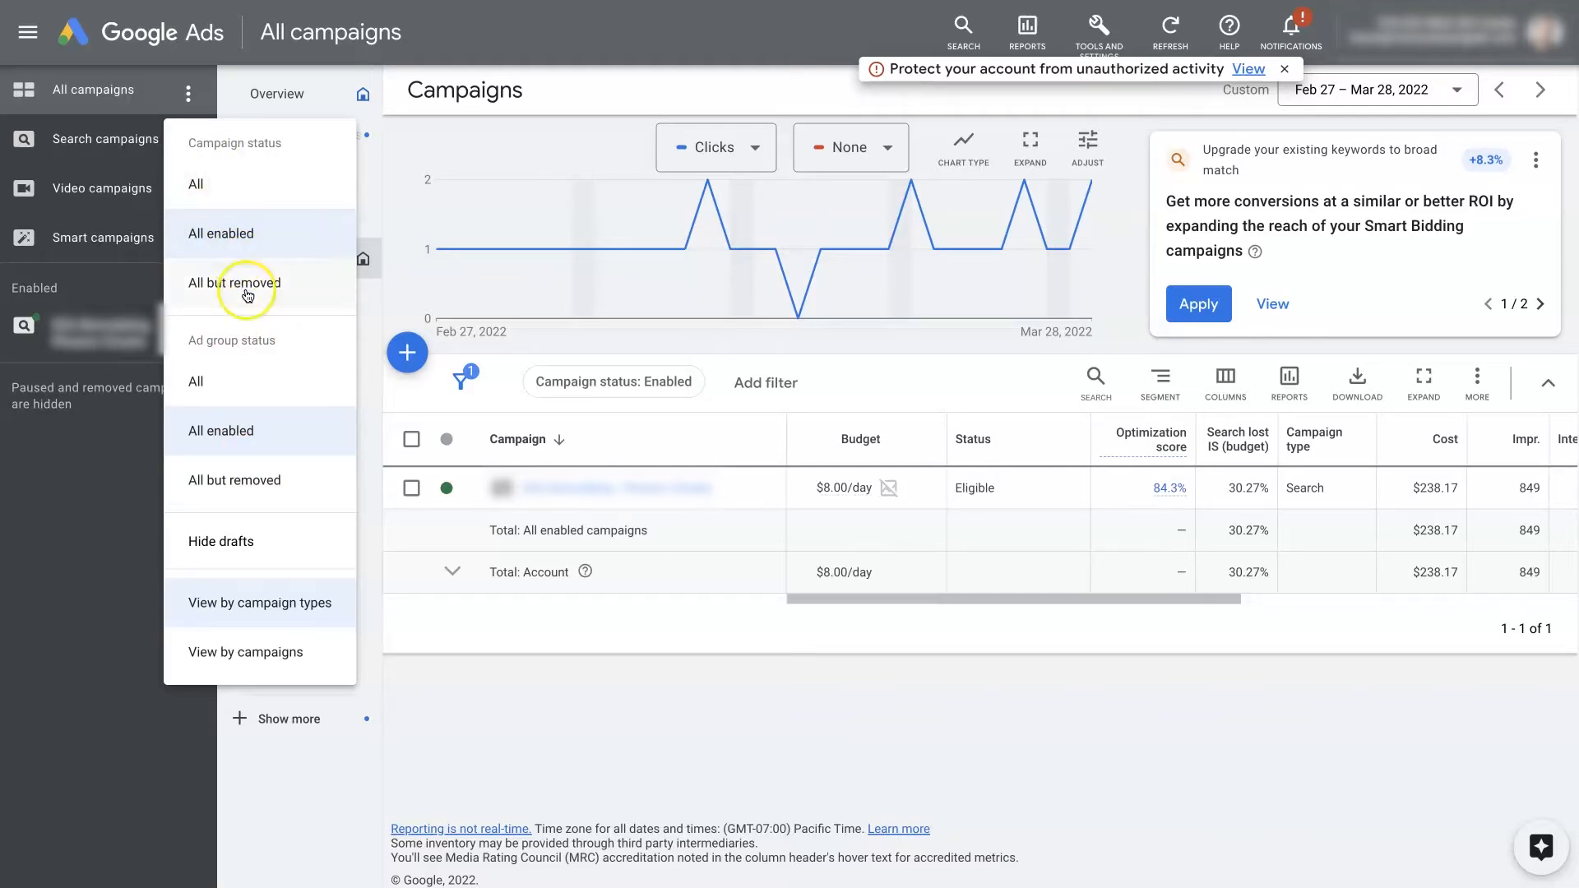
pyautogui.moveTo(220, 188)
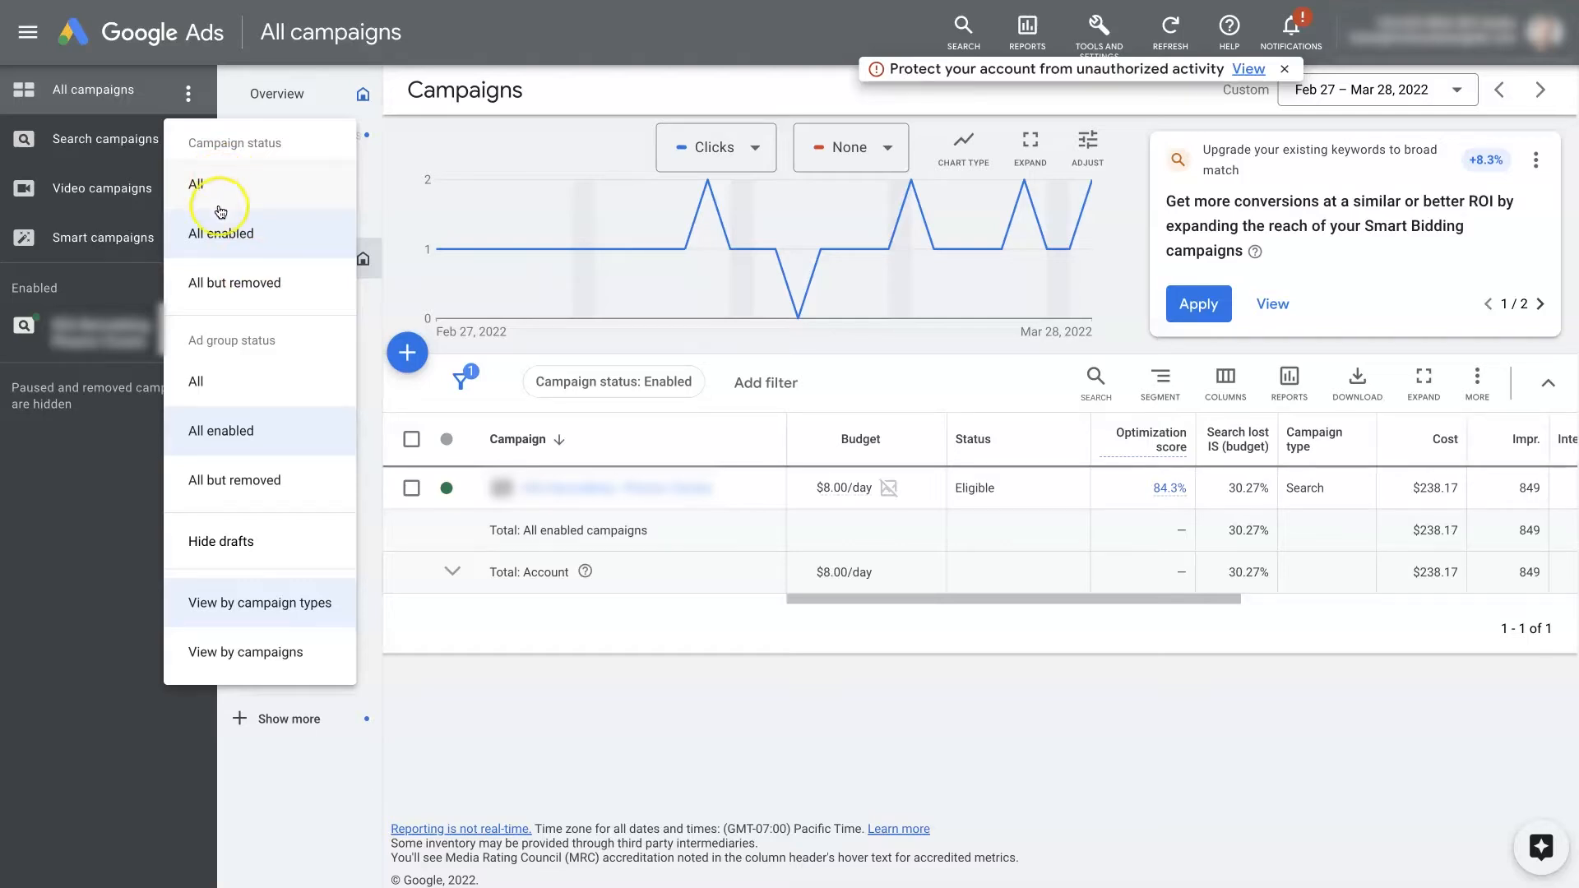
pyautogui.moveTo(280, 242)
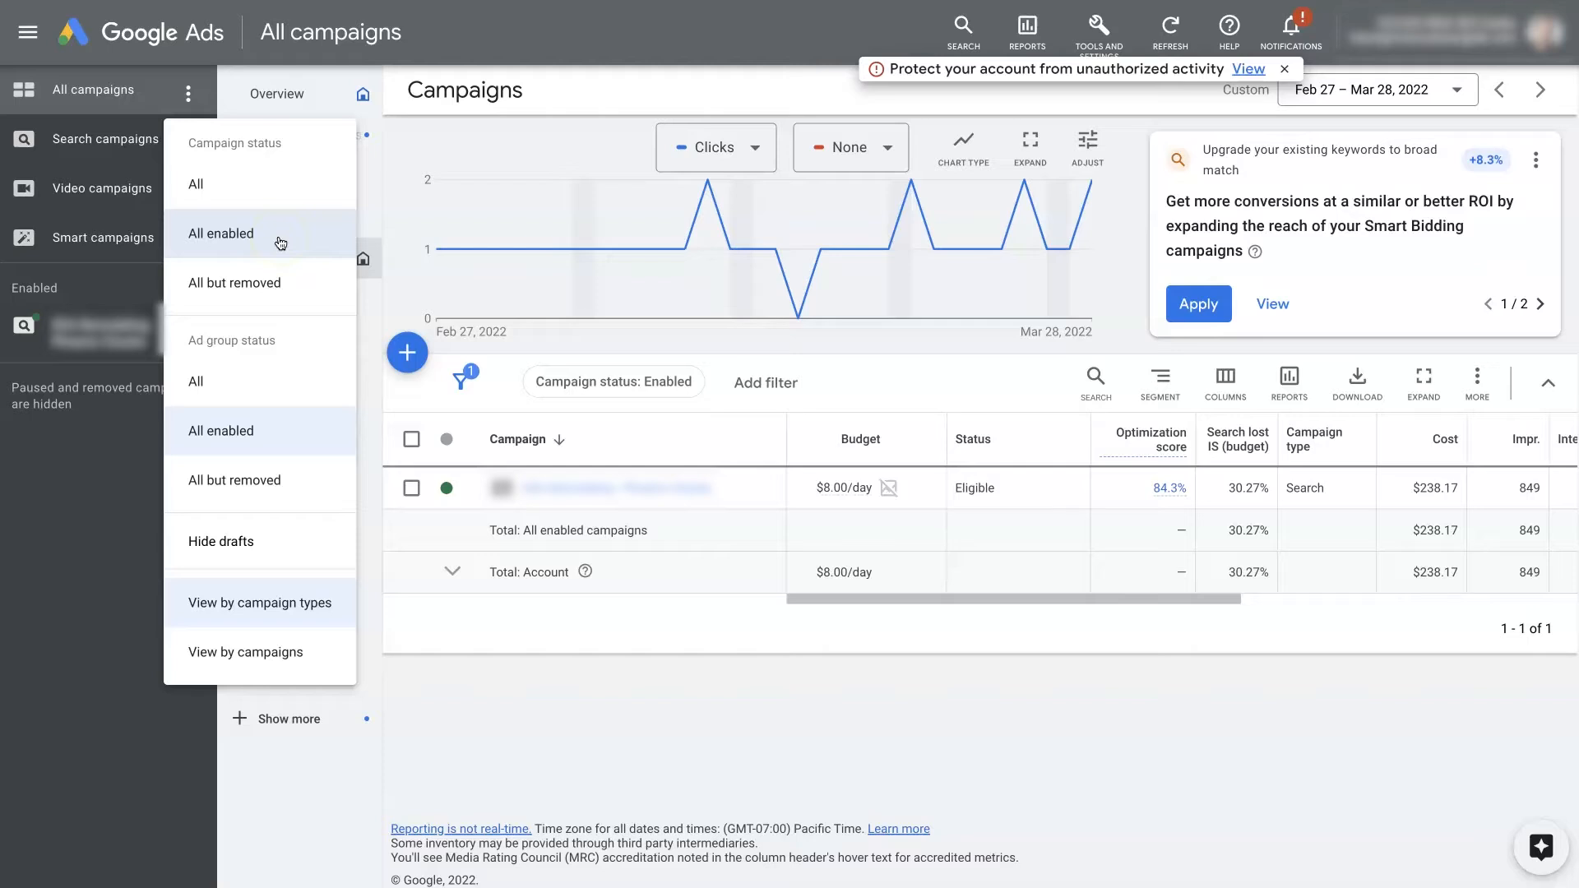
pyautogui.moveTo(263, 289)
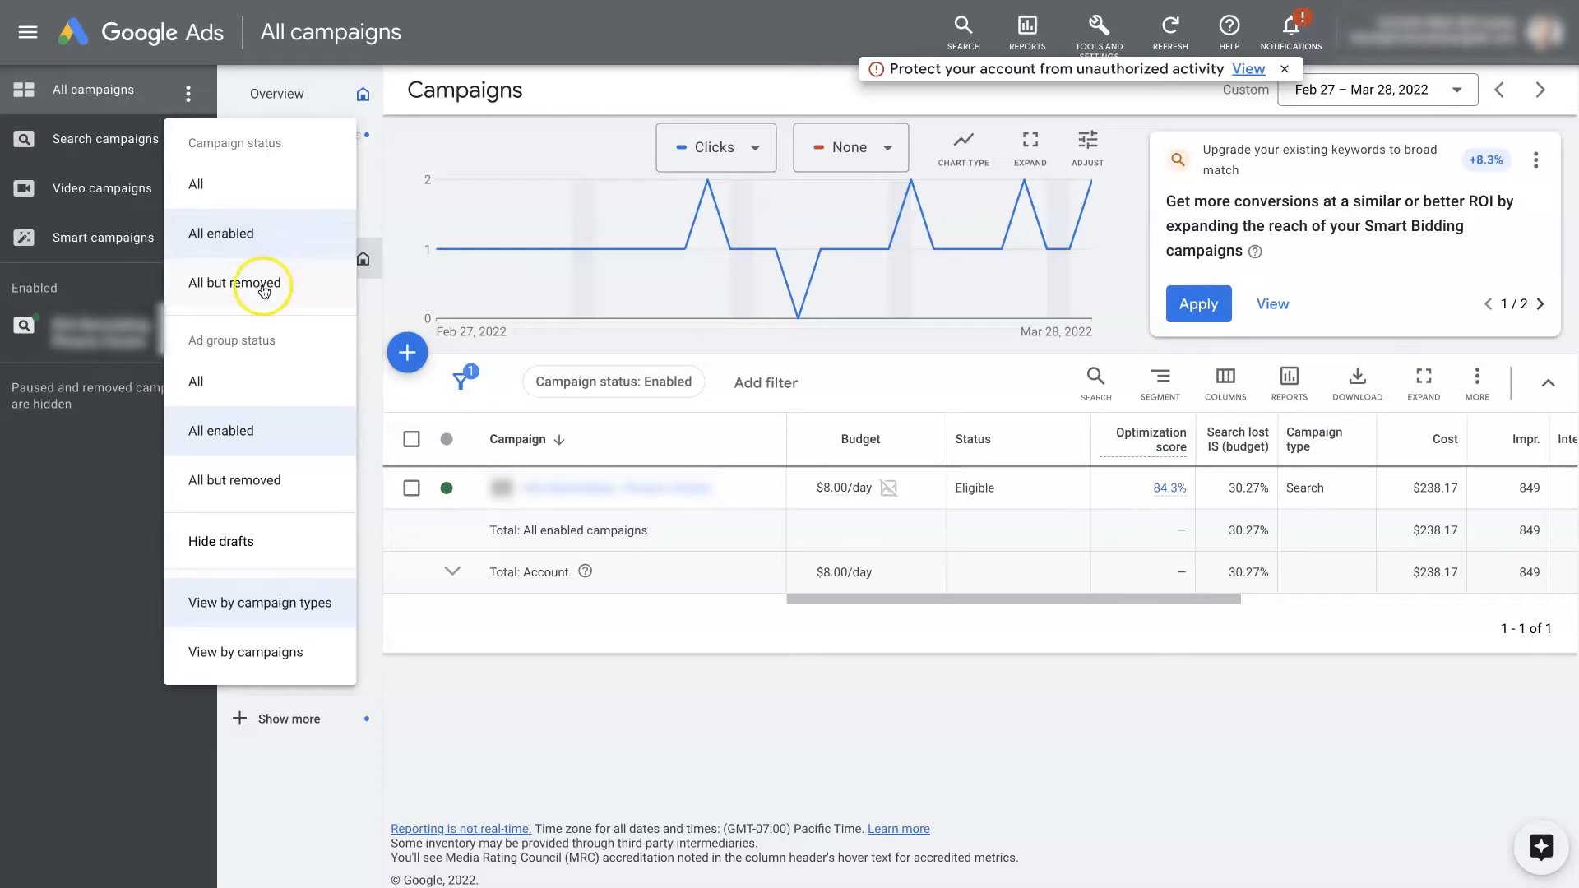
pyautogui.moveTo(269, 293)
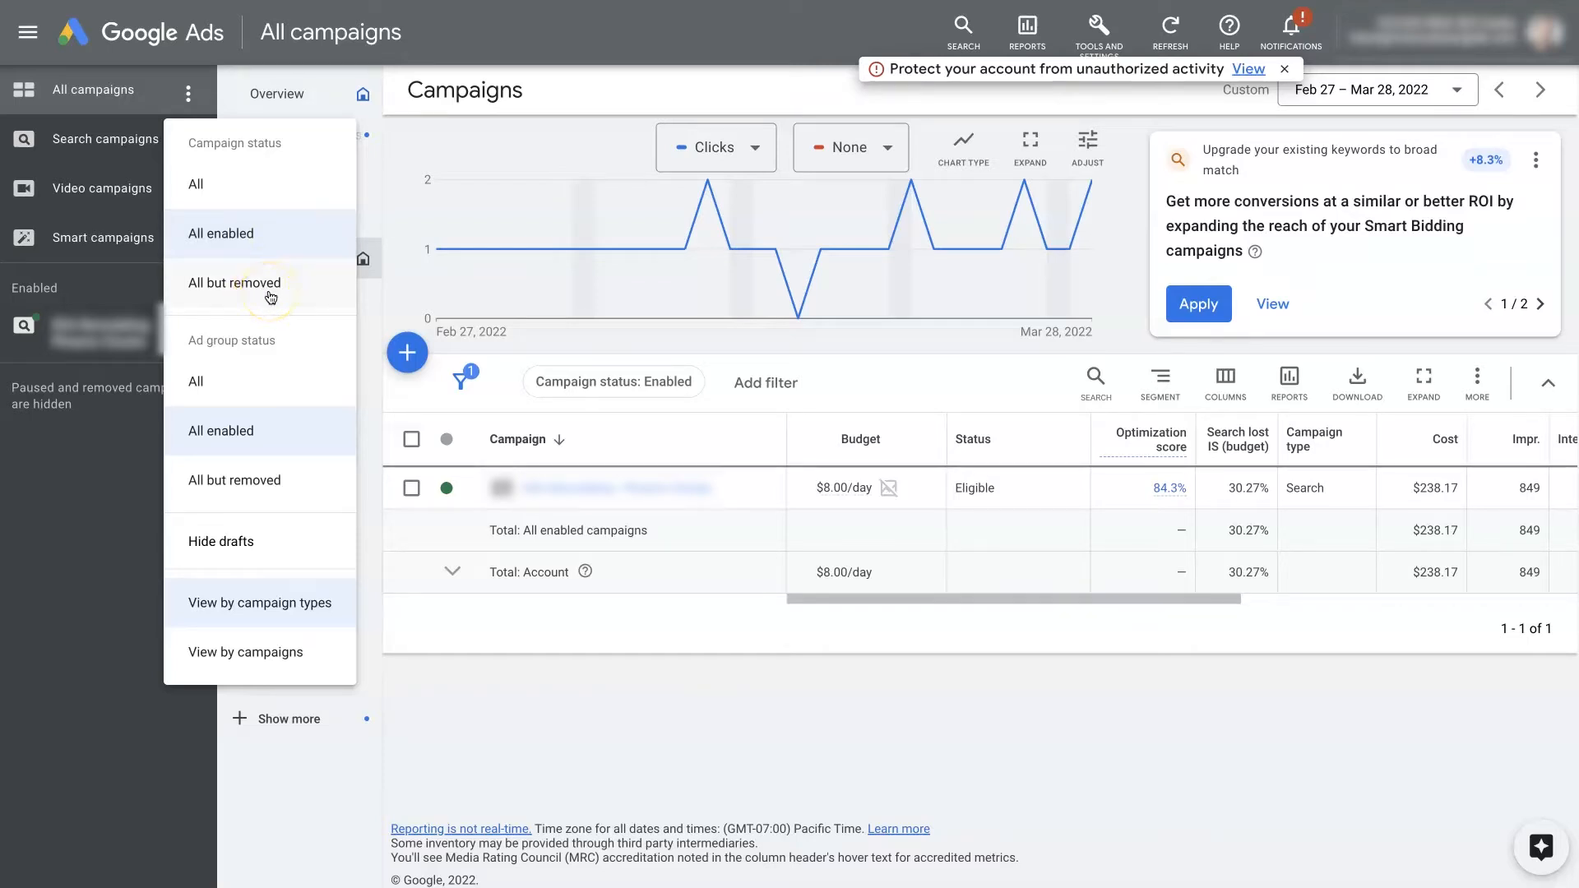
# - Set the campaigns view to 'All but removed' via the campaign status filter
pyautogui.click(233, 282)
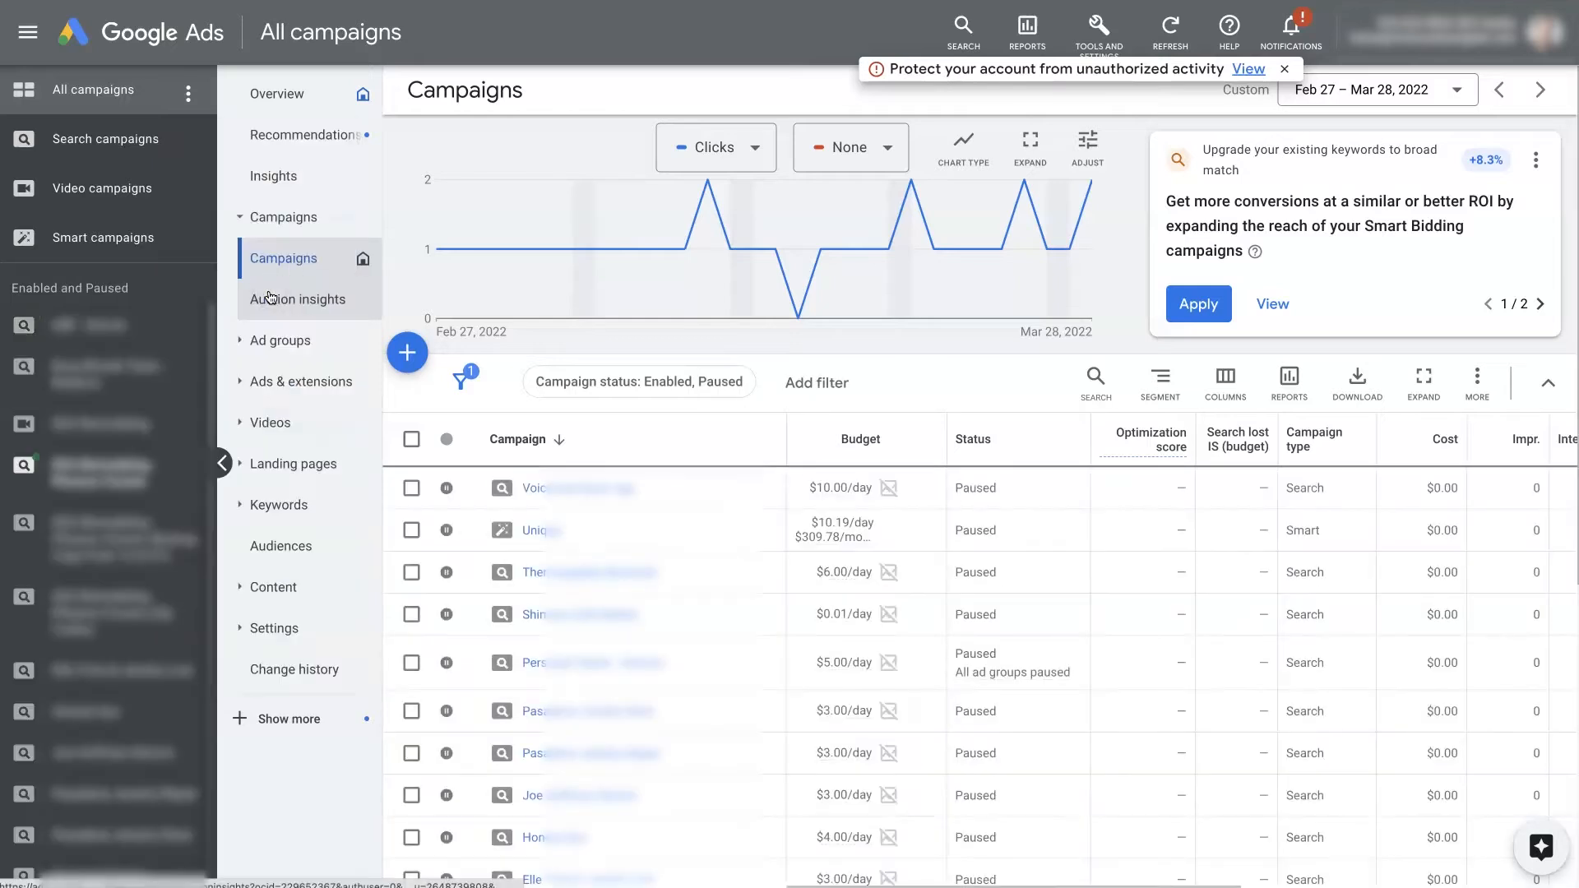
pyautogui.moveTo(920, 521)
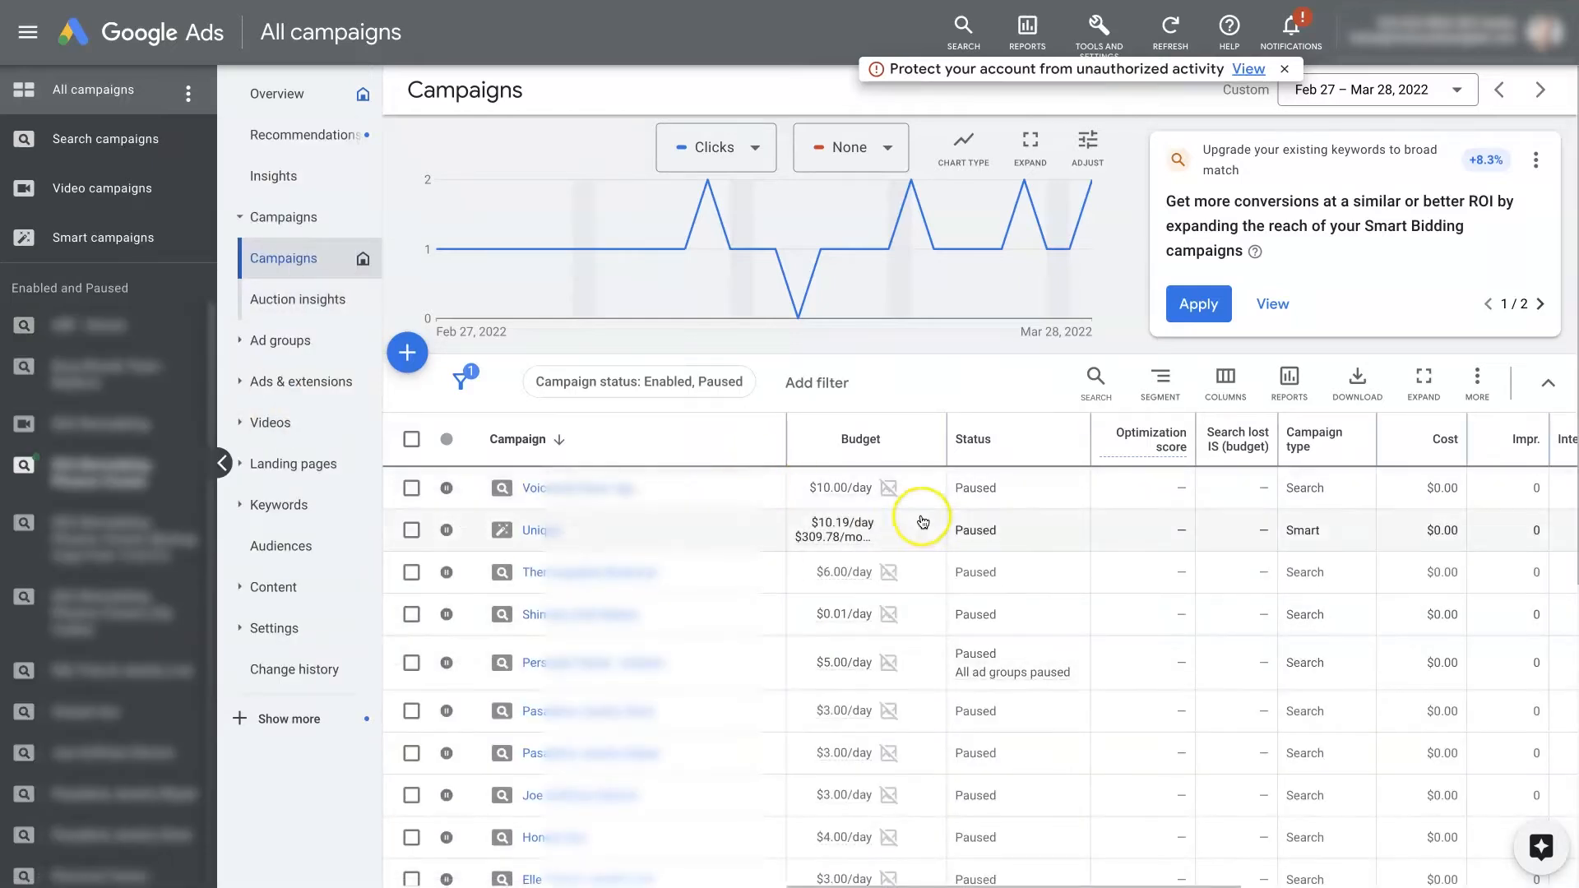
pyautogui.moveTo(1117, 693)
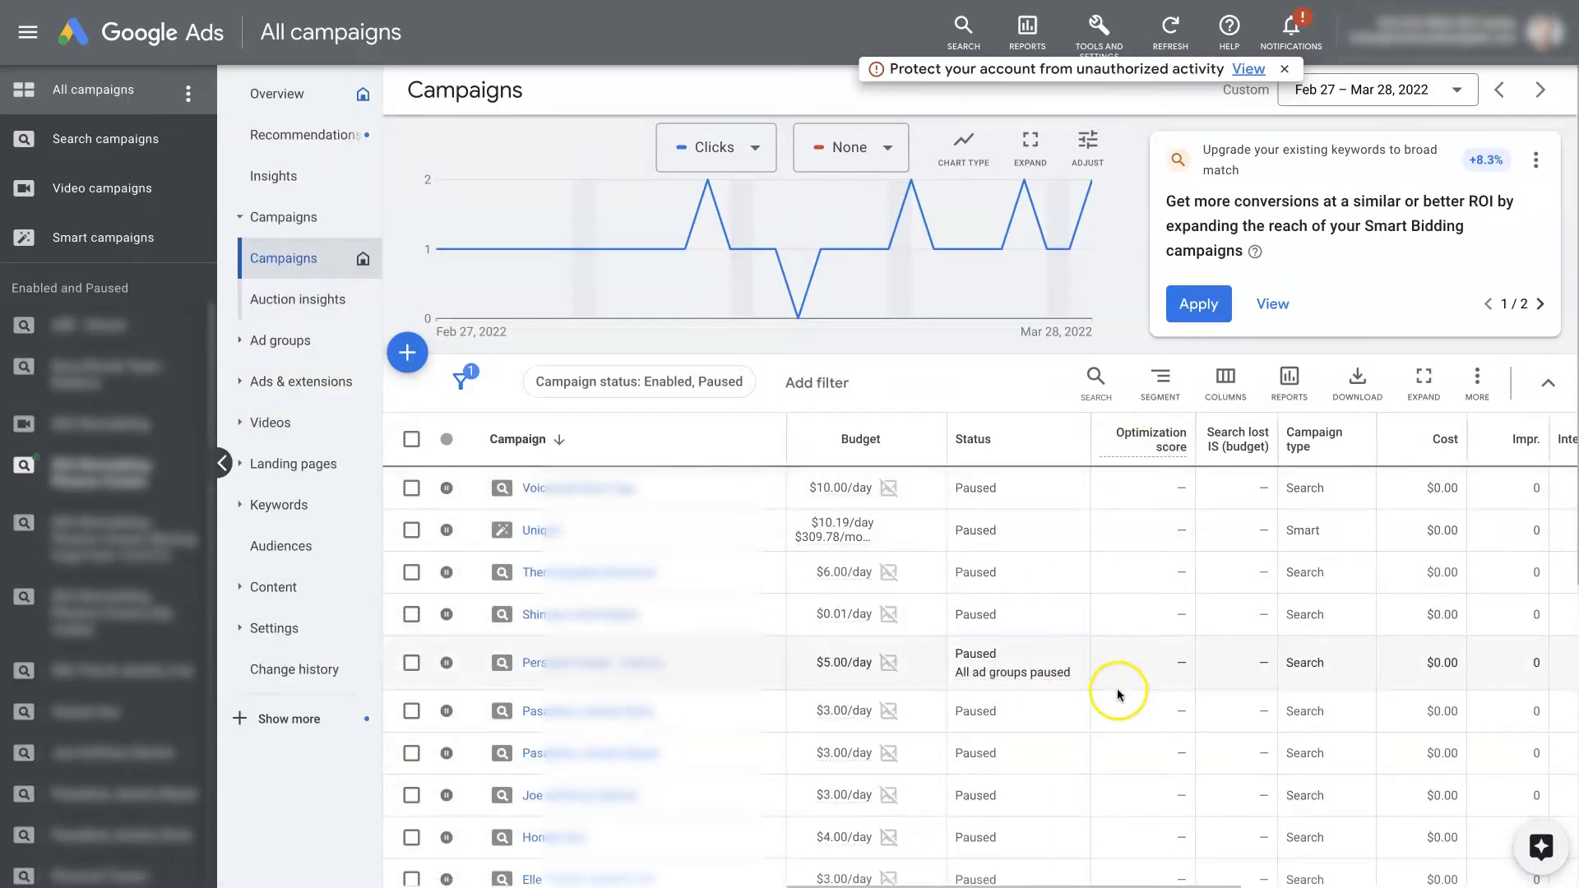
pyautogui.moveTo(1113, 831)
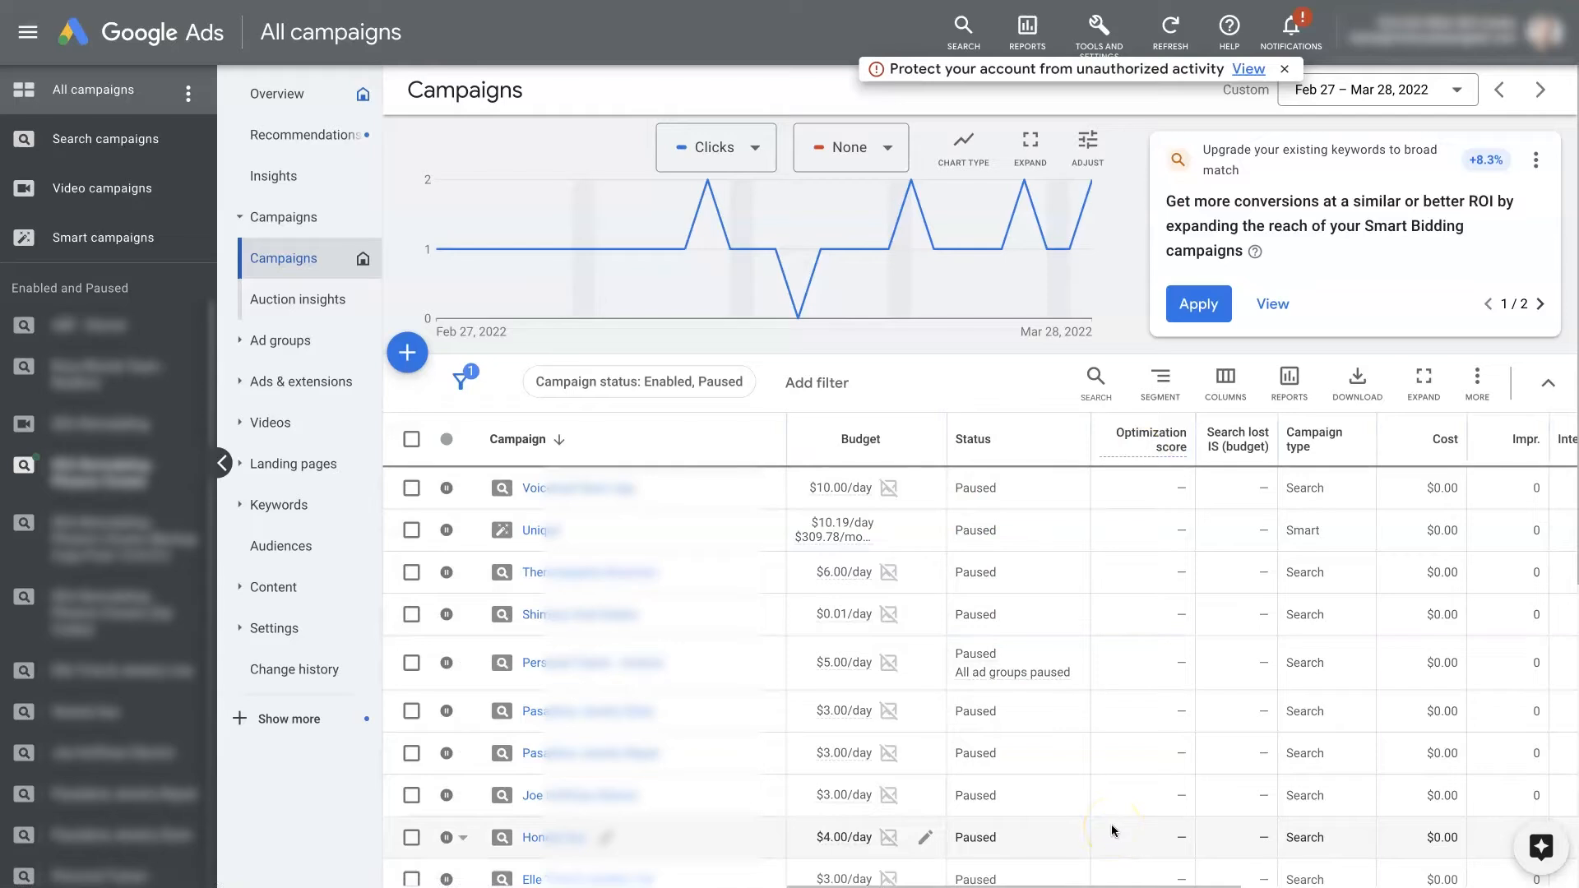
pyautogui.moveTo(1131, 869)
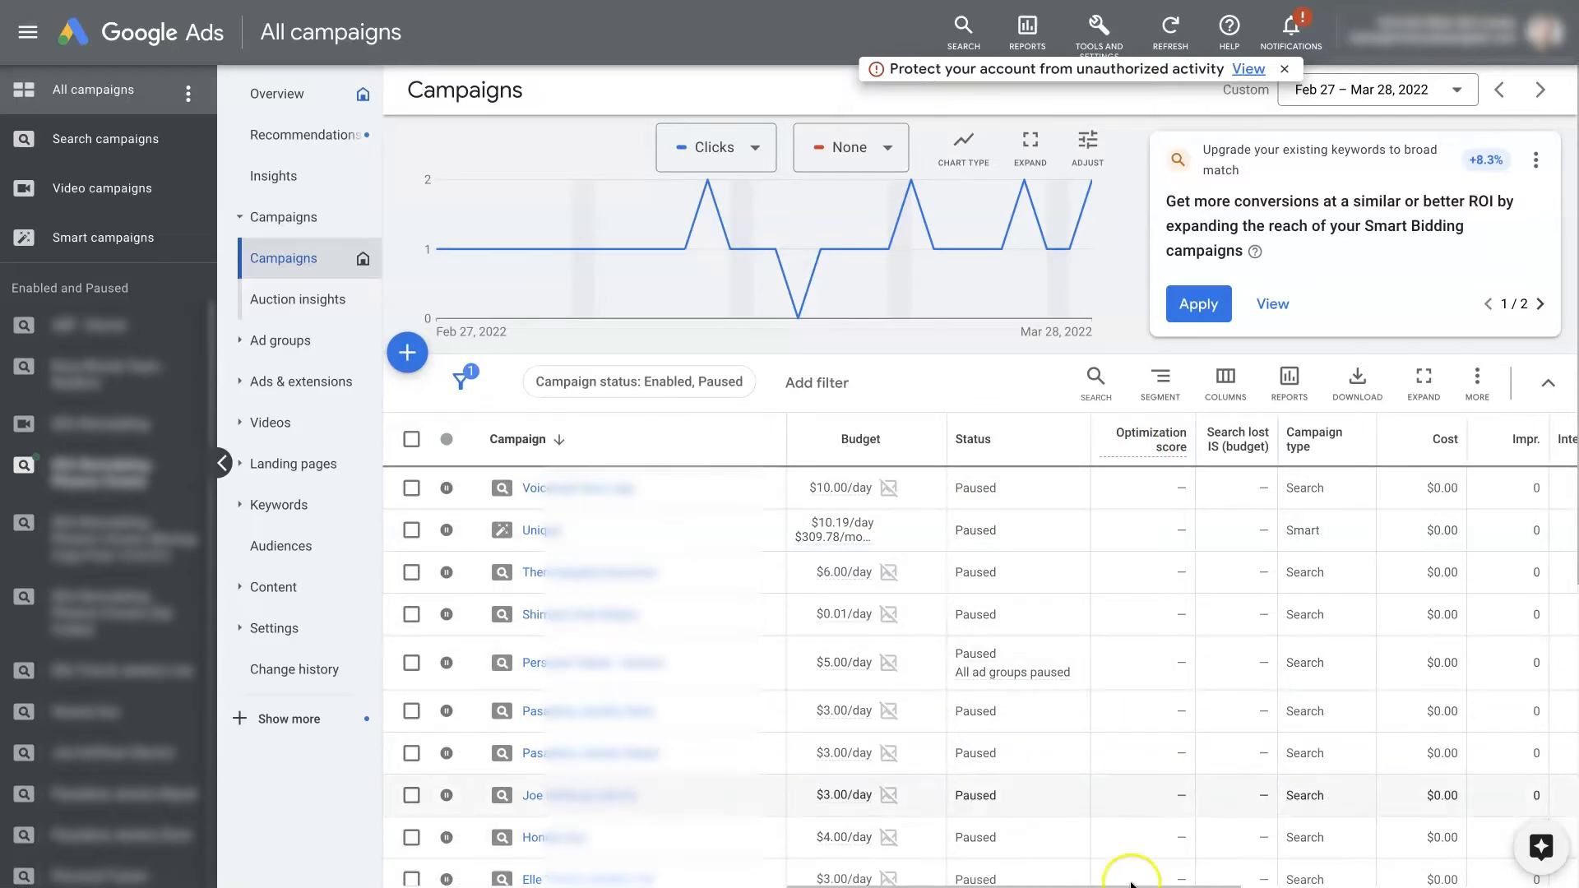
pyautogui.moveTo(1141, 660)
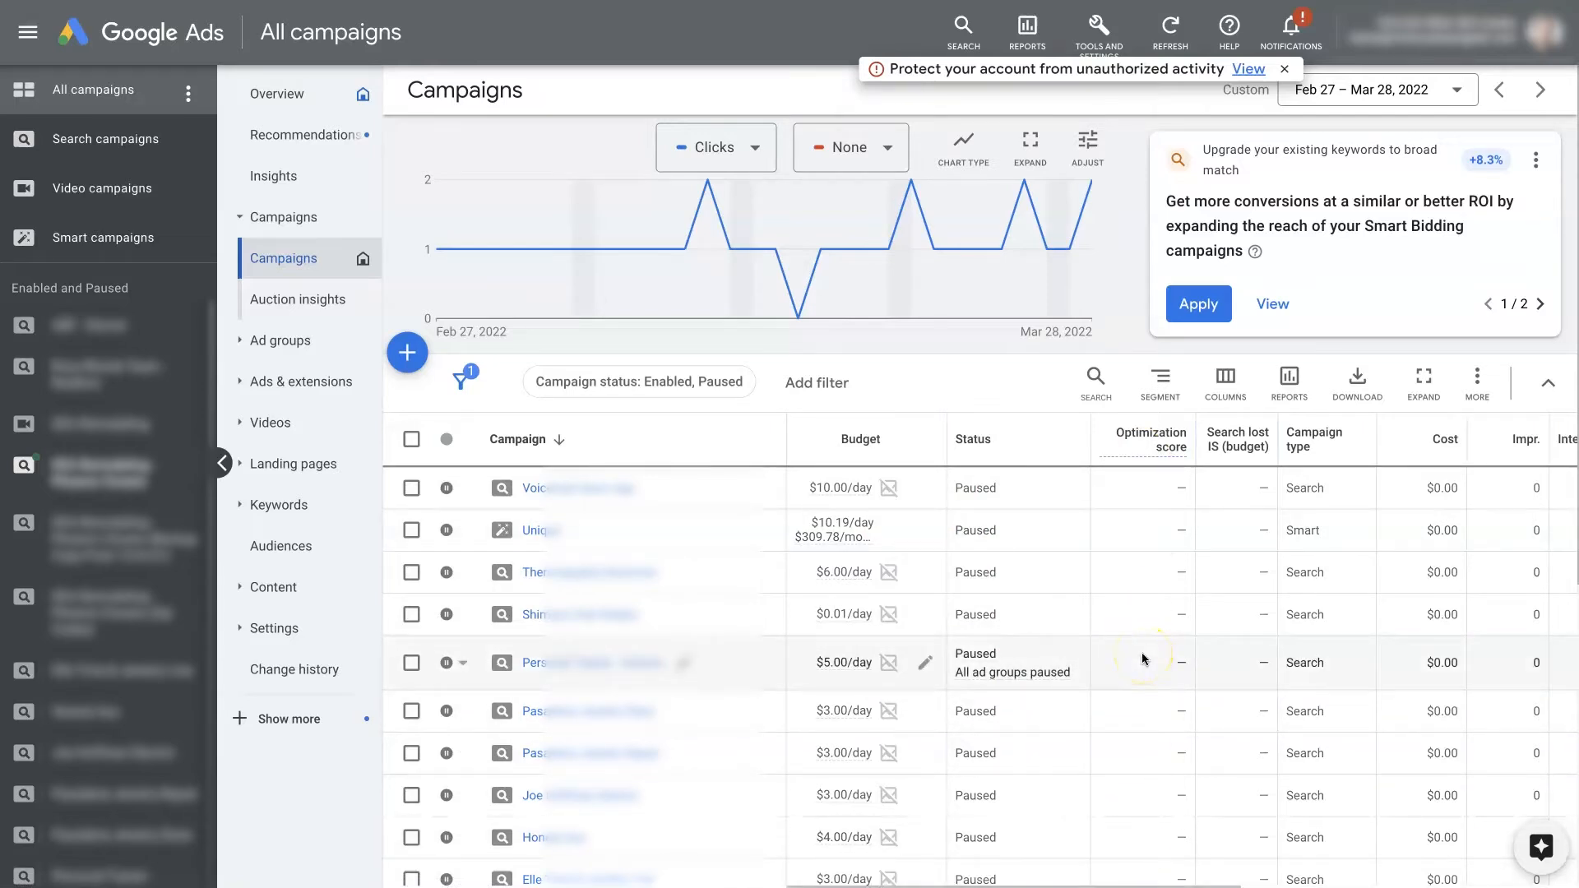
pyautogui.click(638, 381)
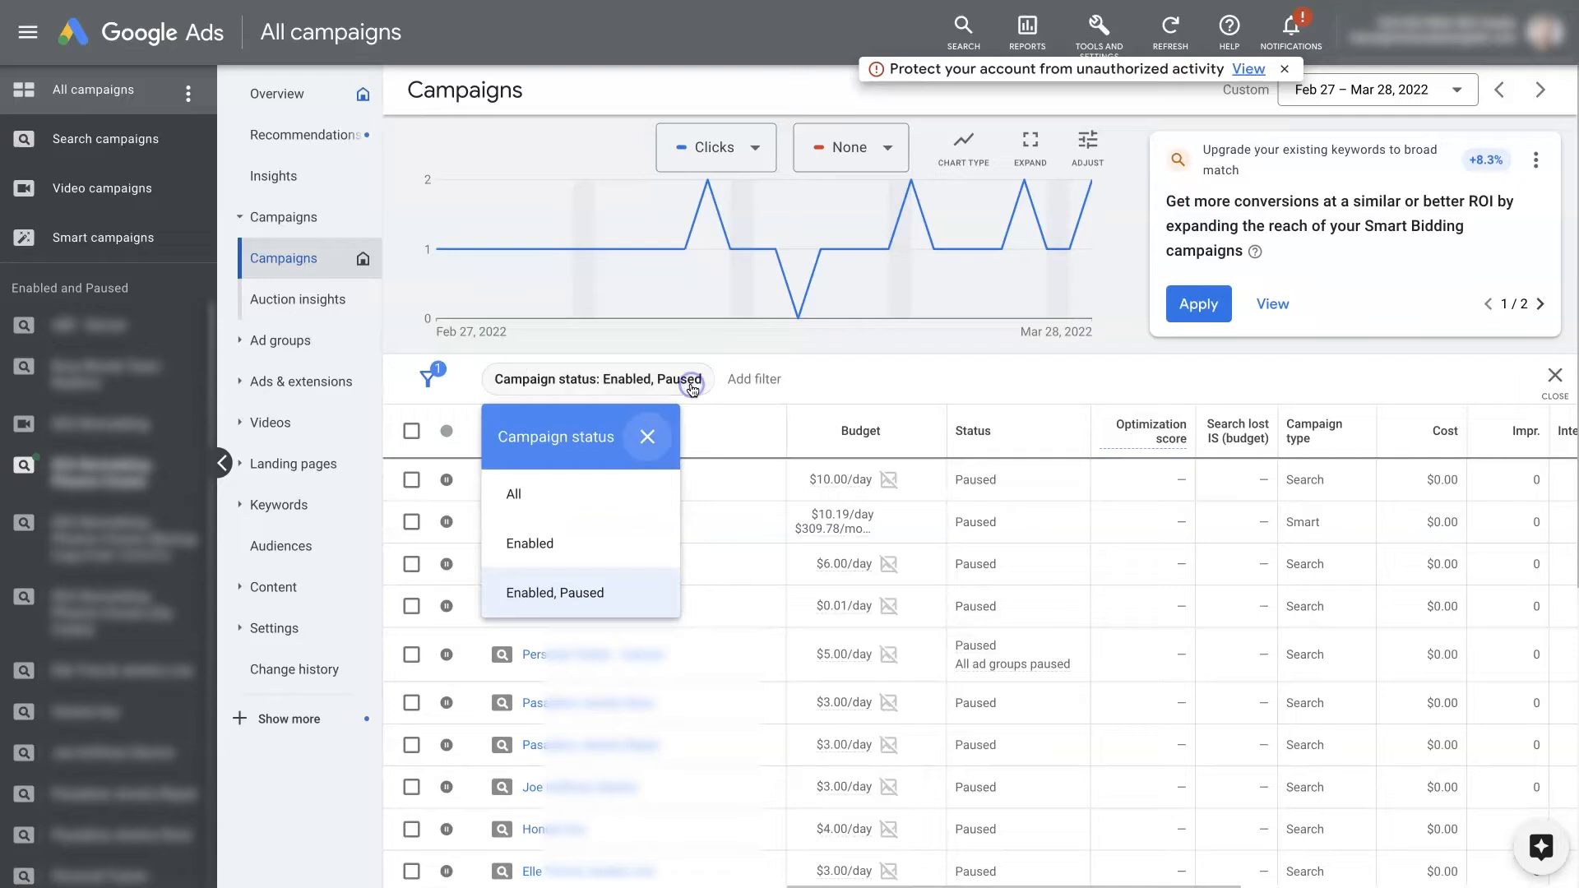
pyautogui.click(528, 543)
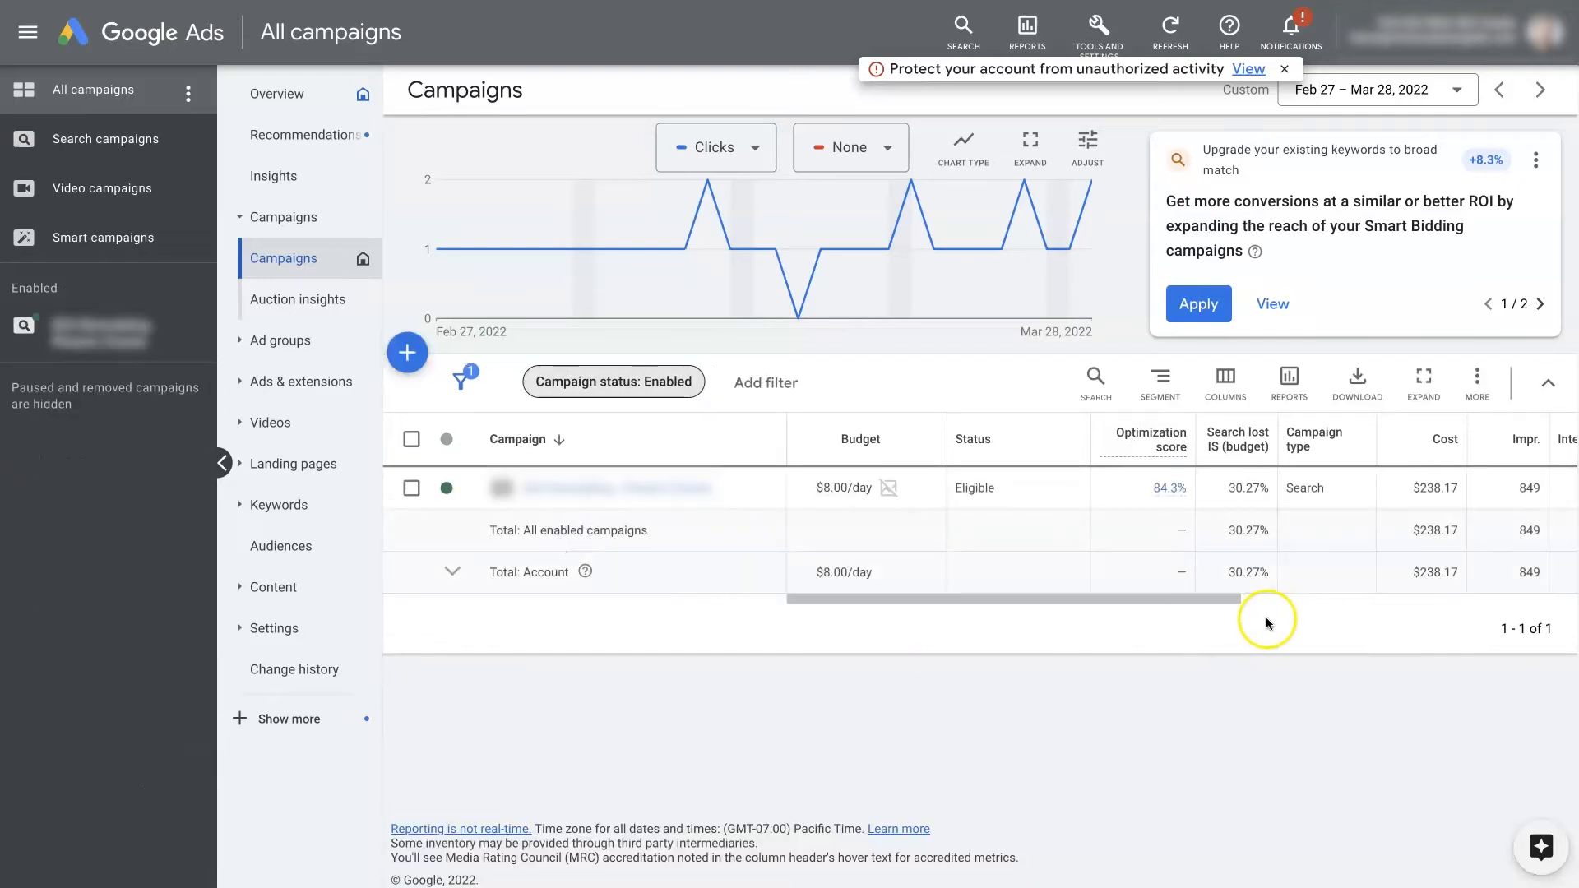
pyautogui.moveTo(613, 381)
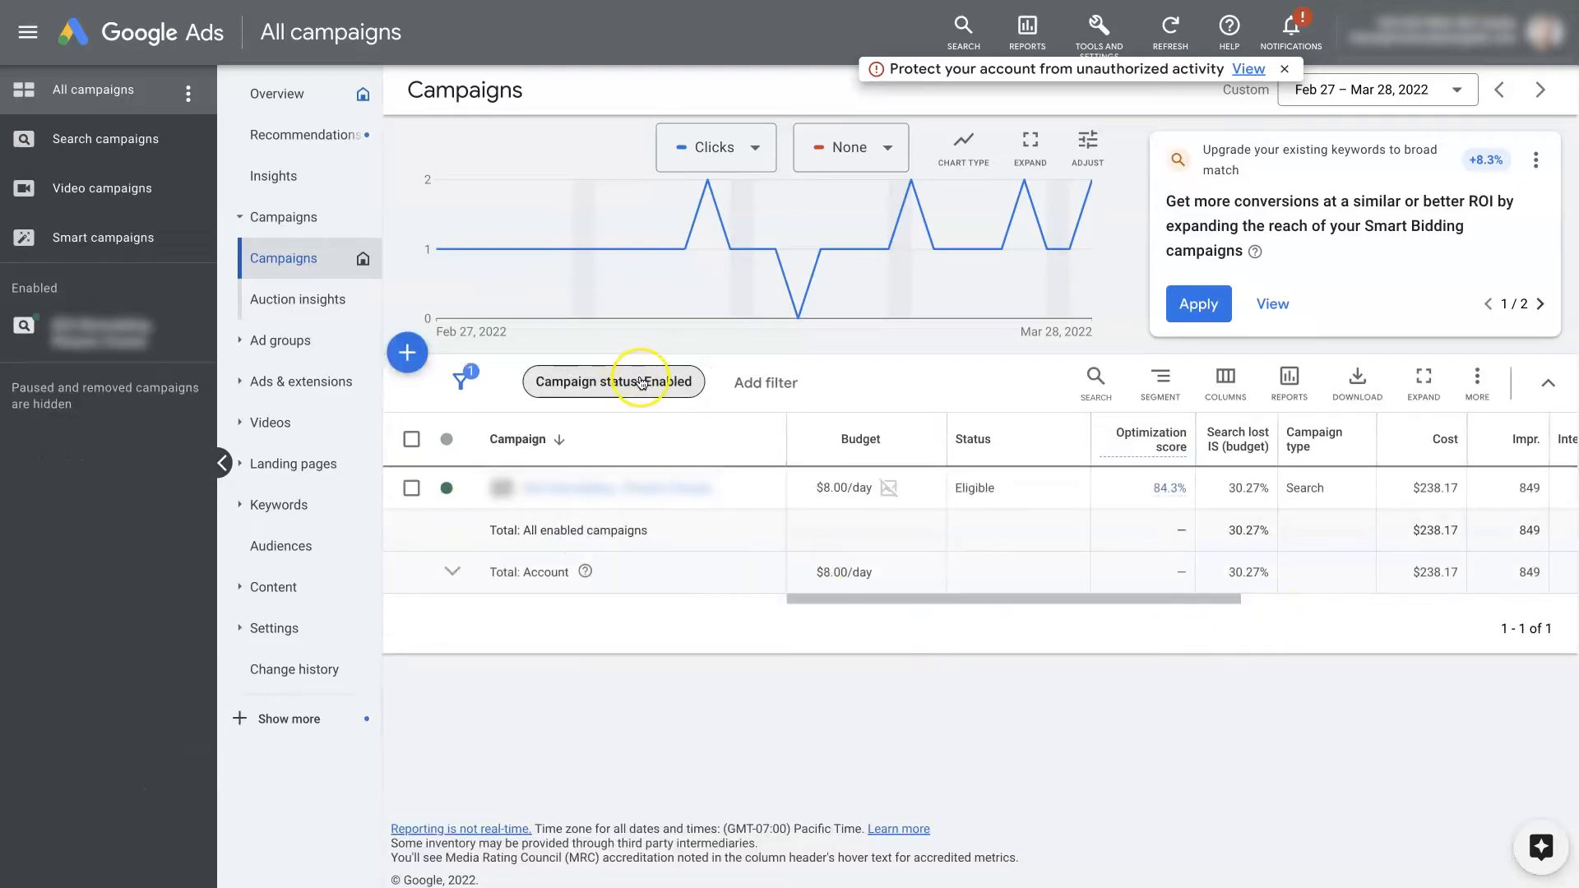
pyautogui.moveTo(1013, 387)
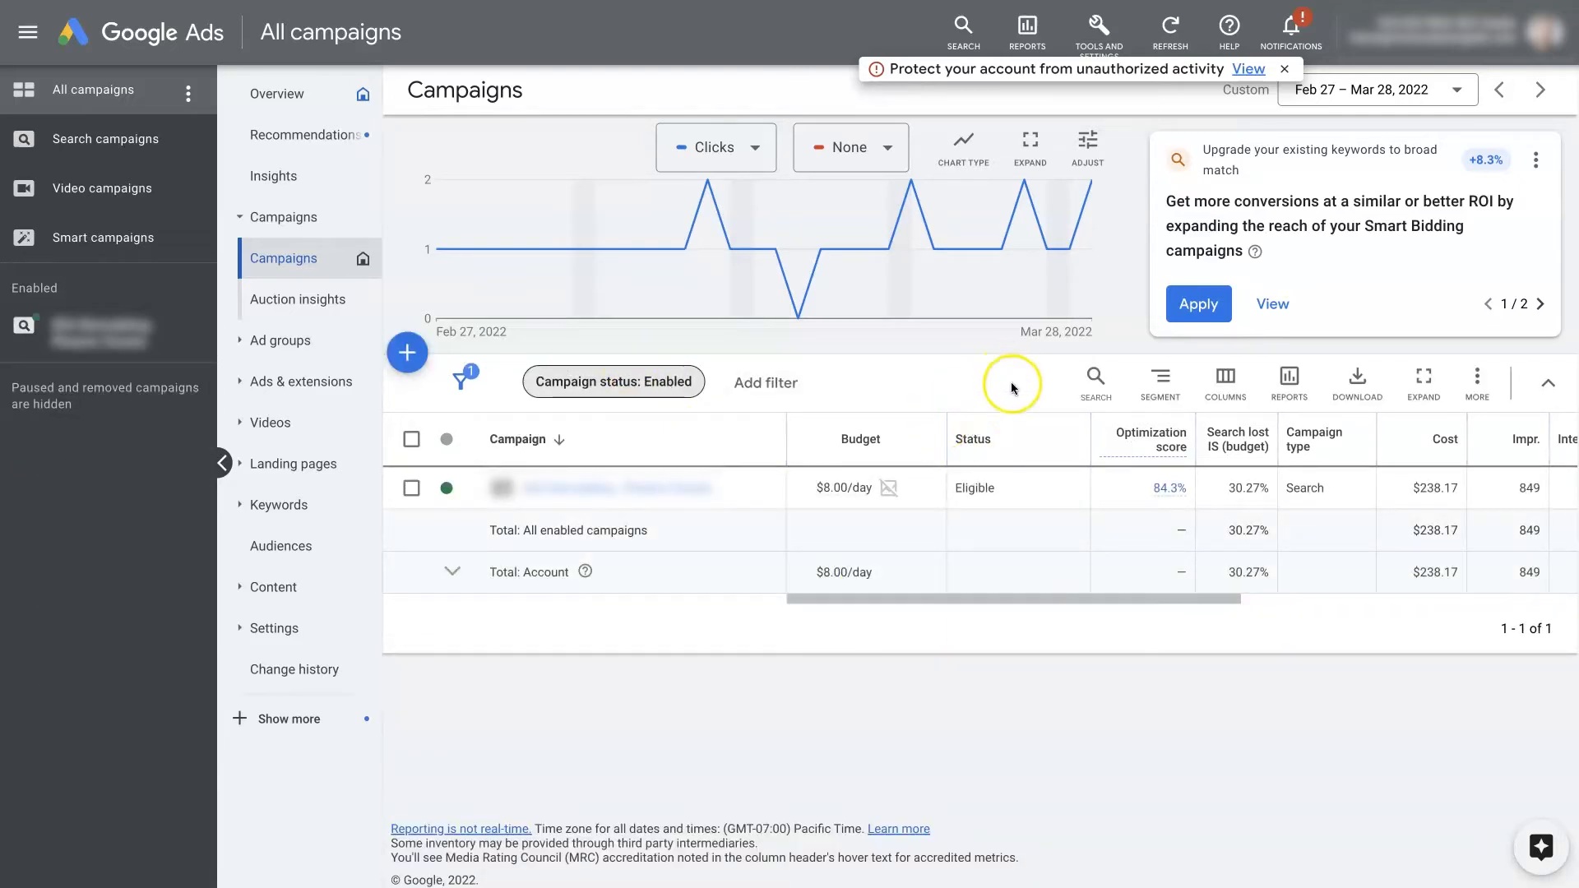
pyautogui.moveTo(908, 381)
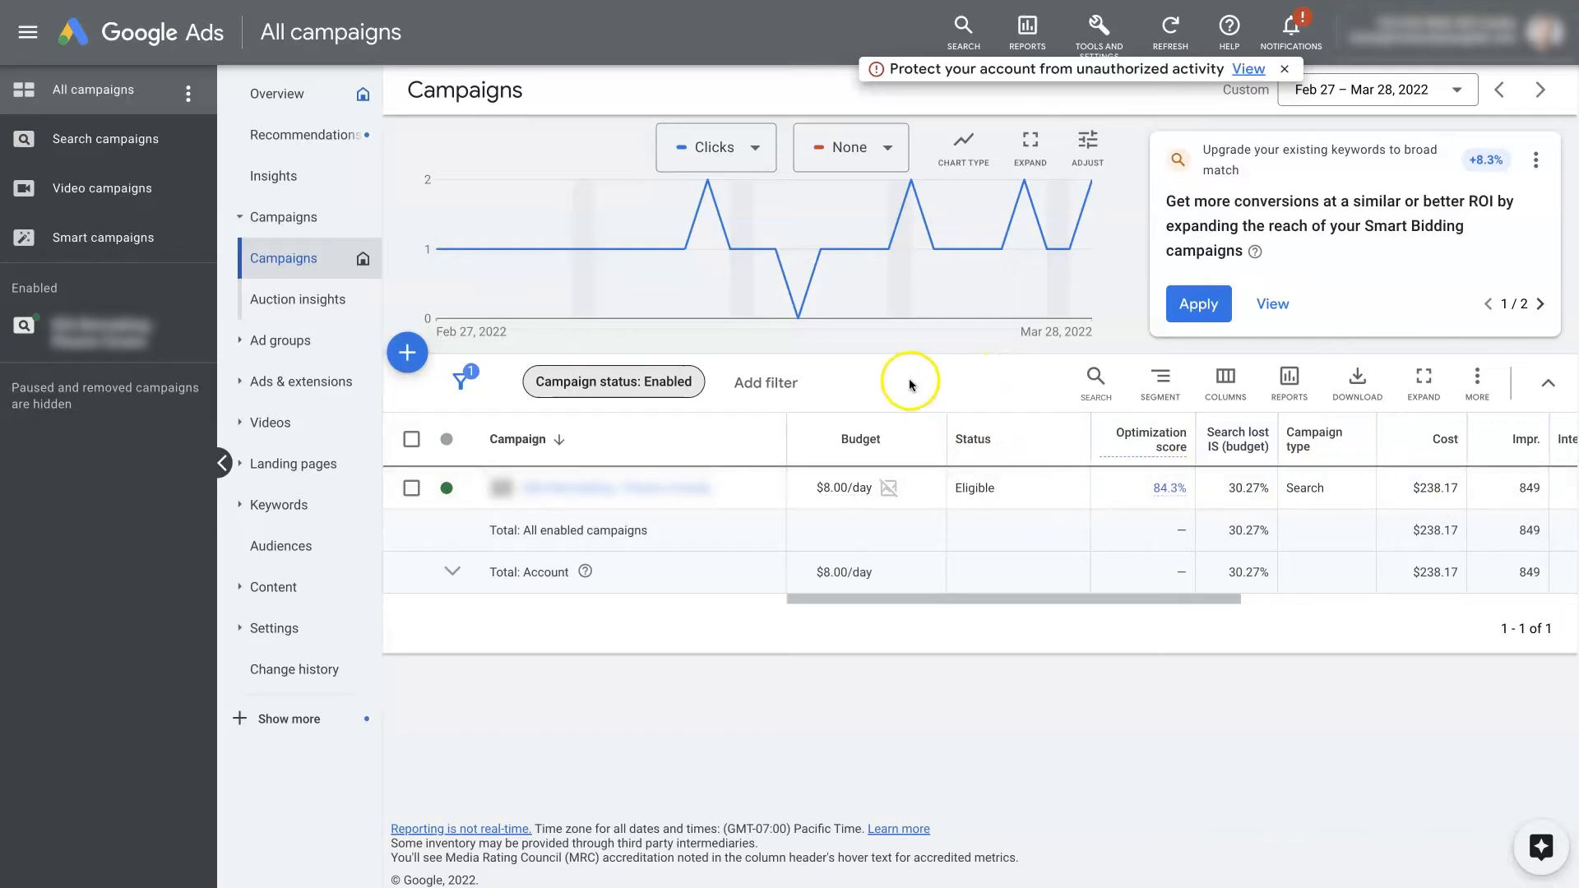
# - Change the Campaign status filter from Enabled to All so paused campaigns appear
pyautogui.click(611, 380)
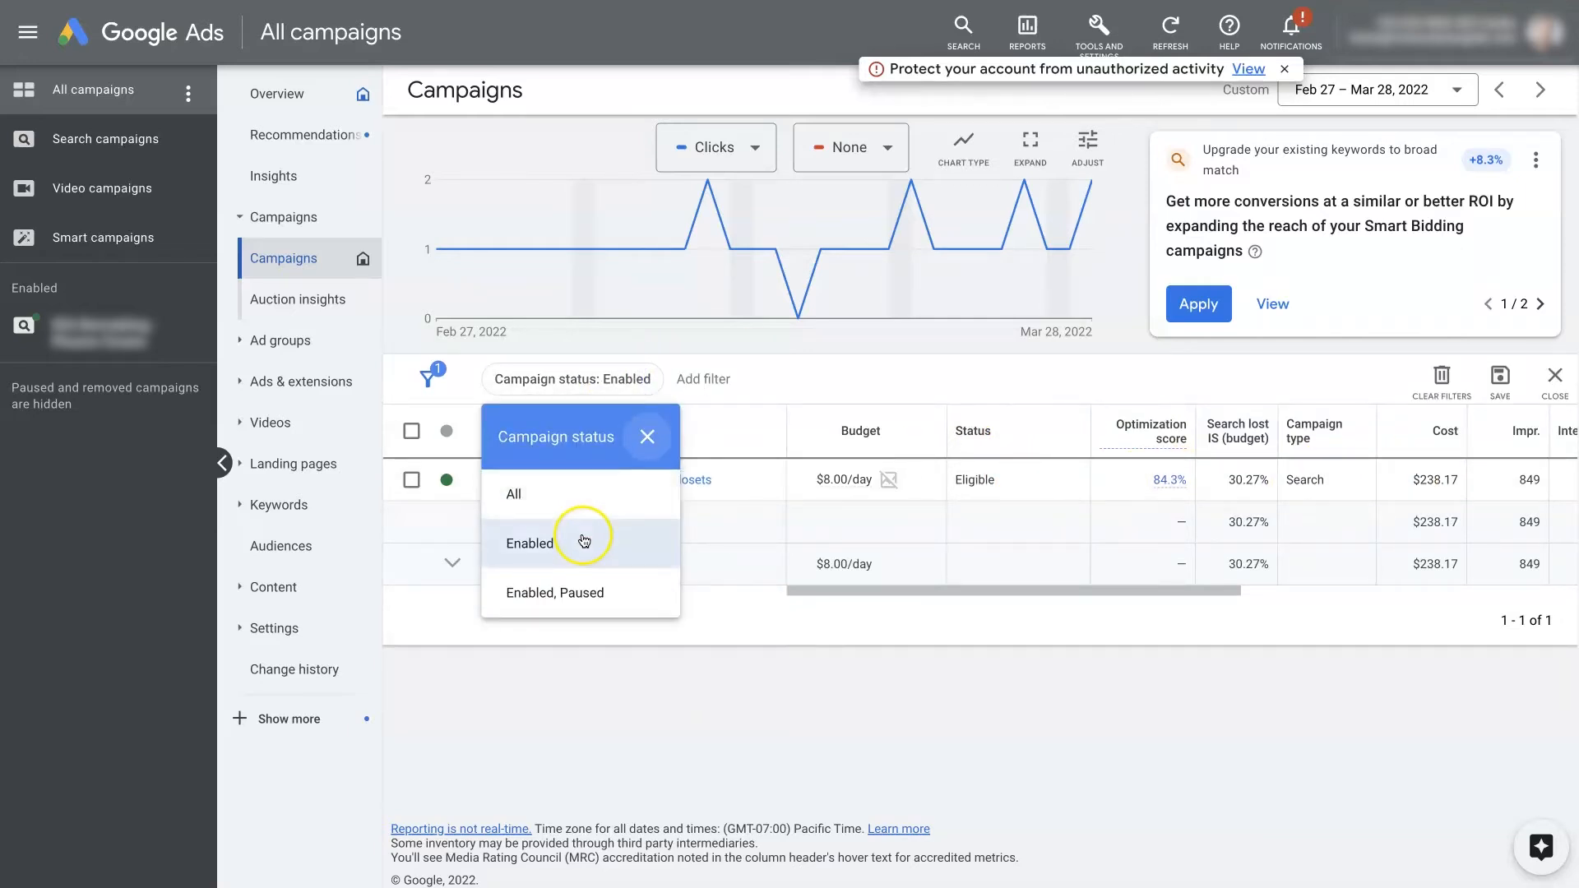
pyautogui.moveTo(587, 601)
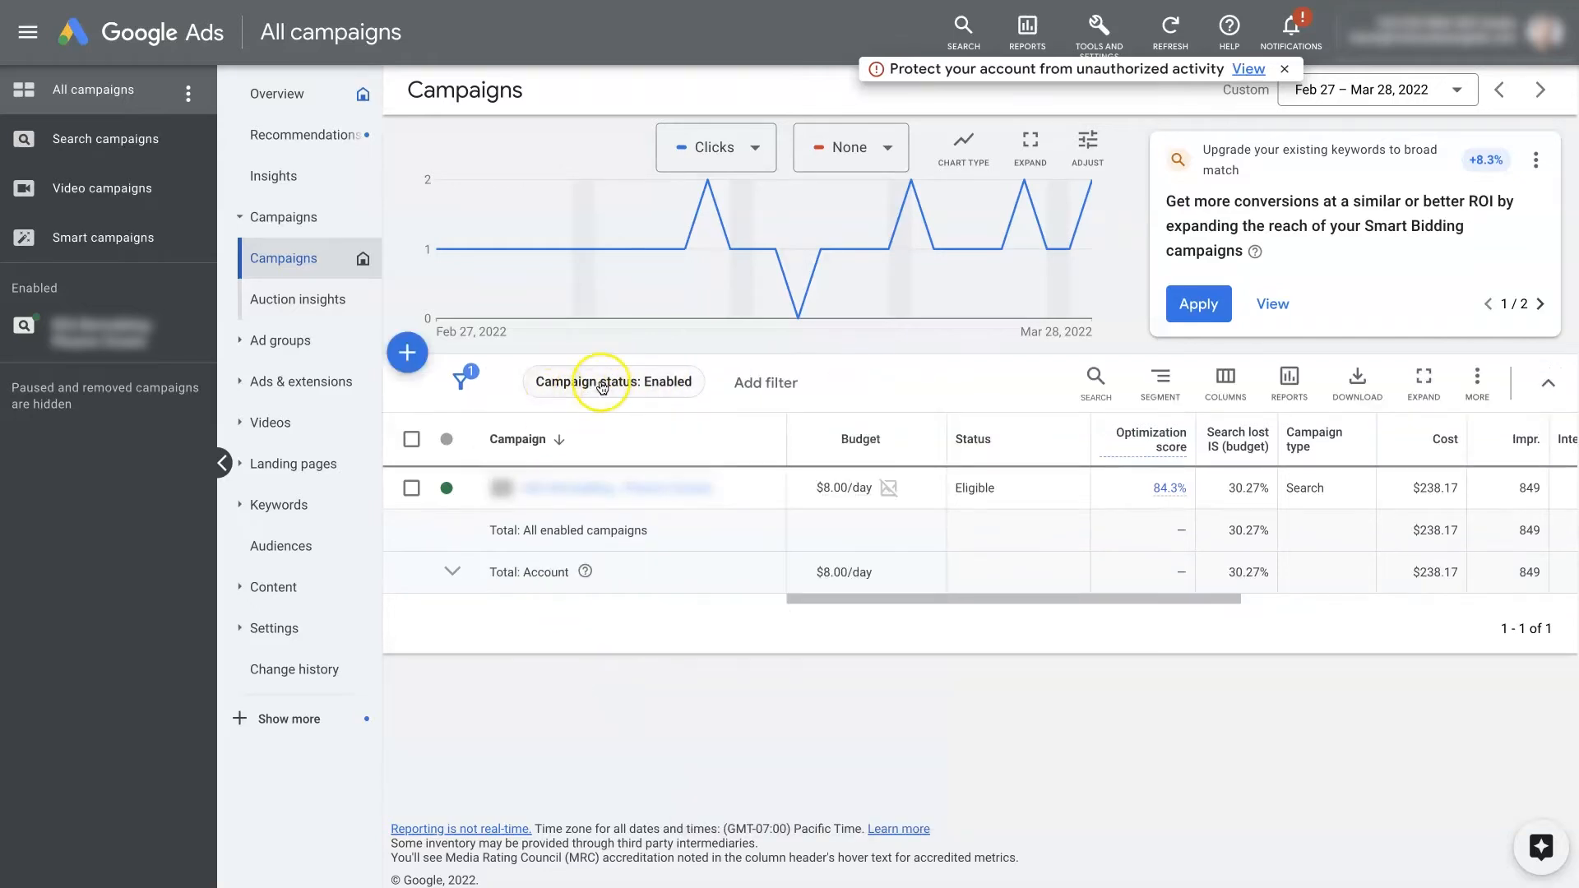
pyautogui.click(570, 382)
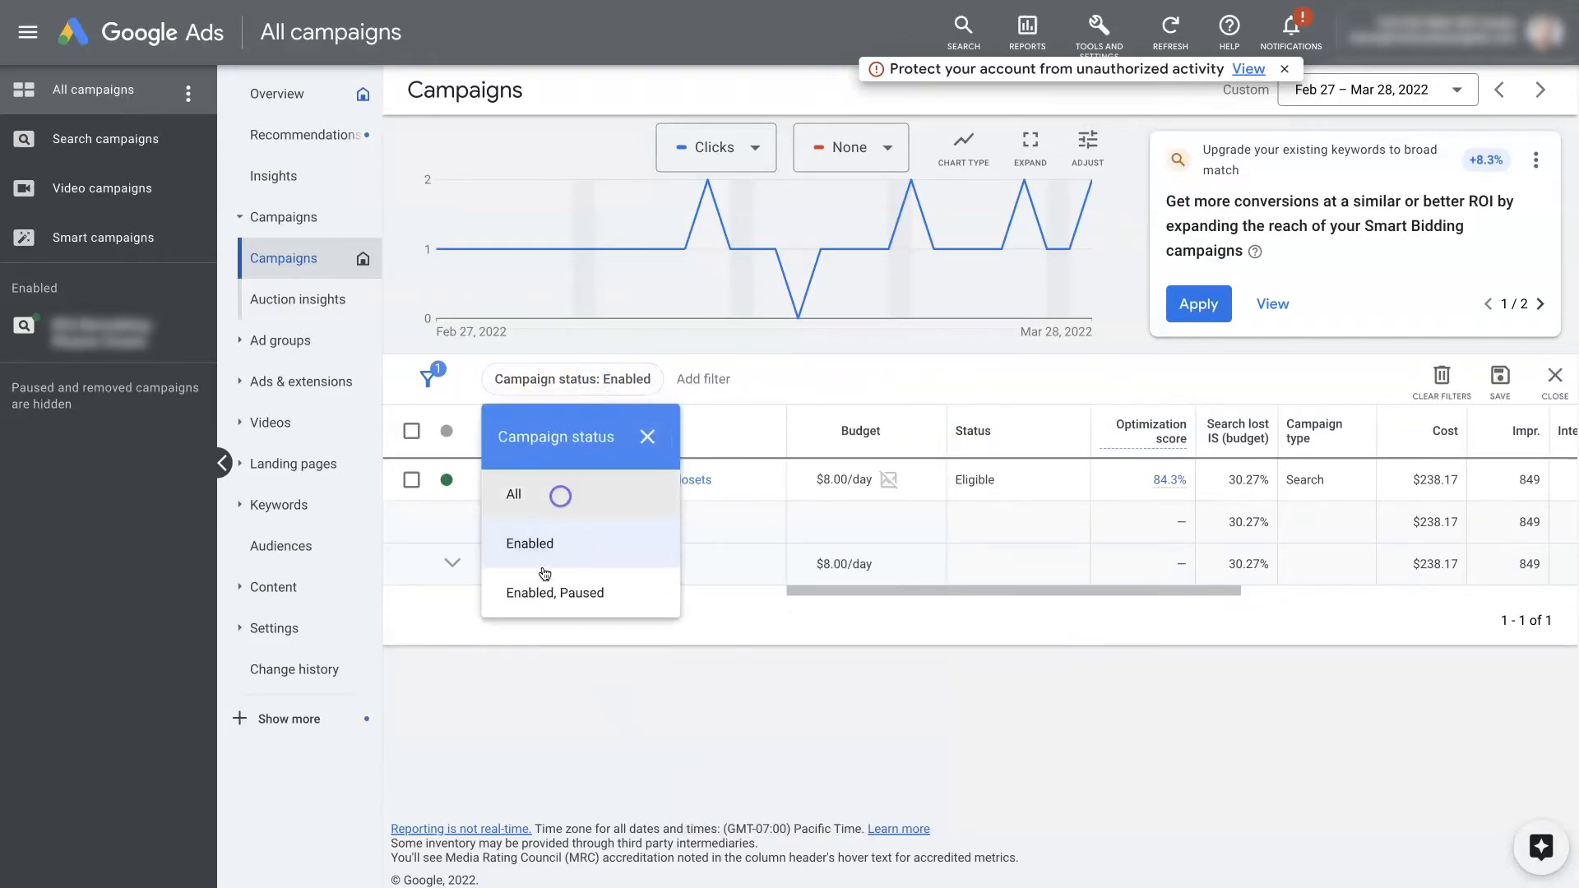
pyautogui.click(513, 493)
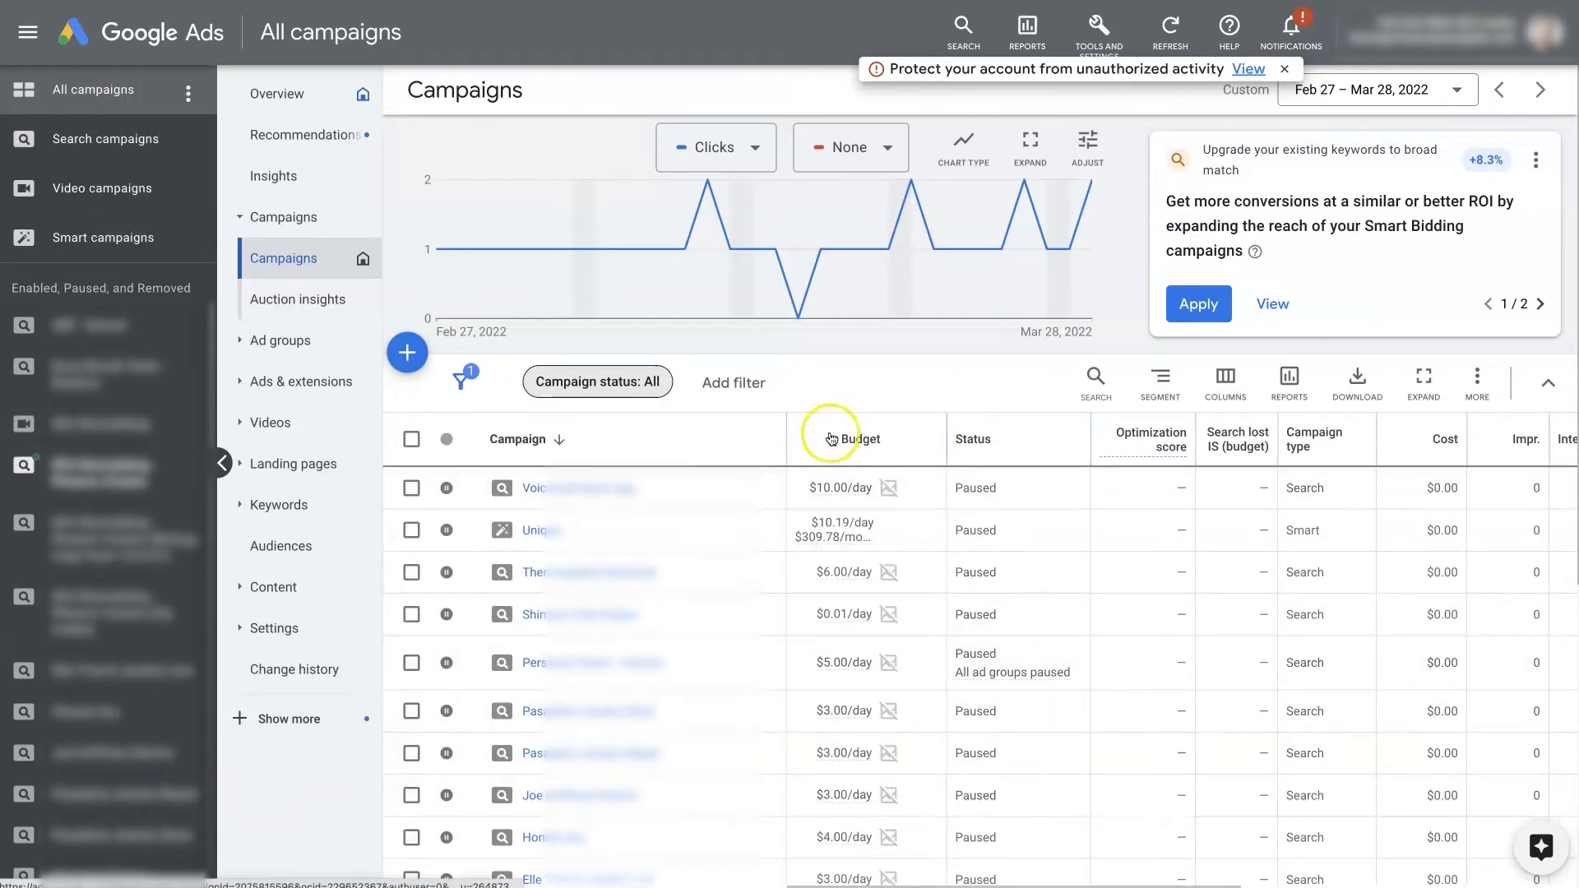
pyautogui.click(187, 102)
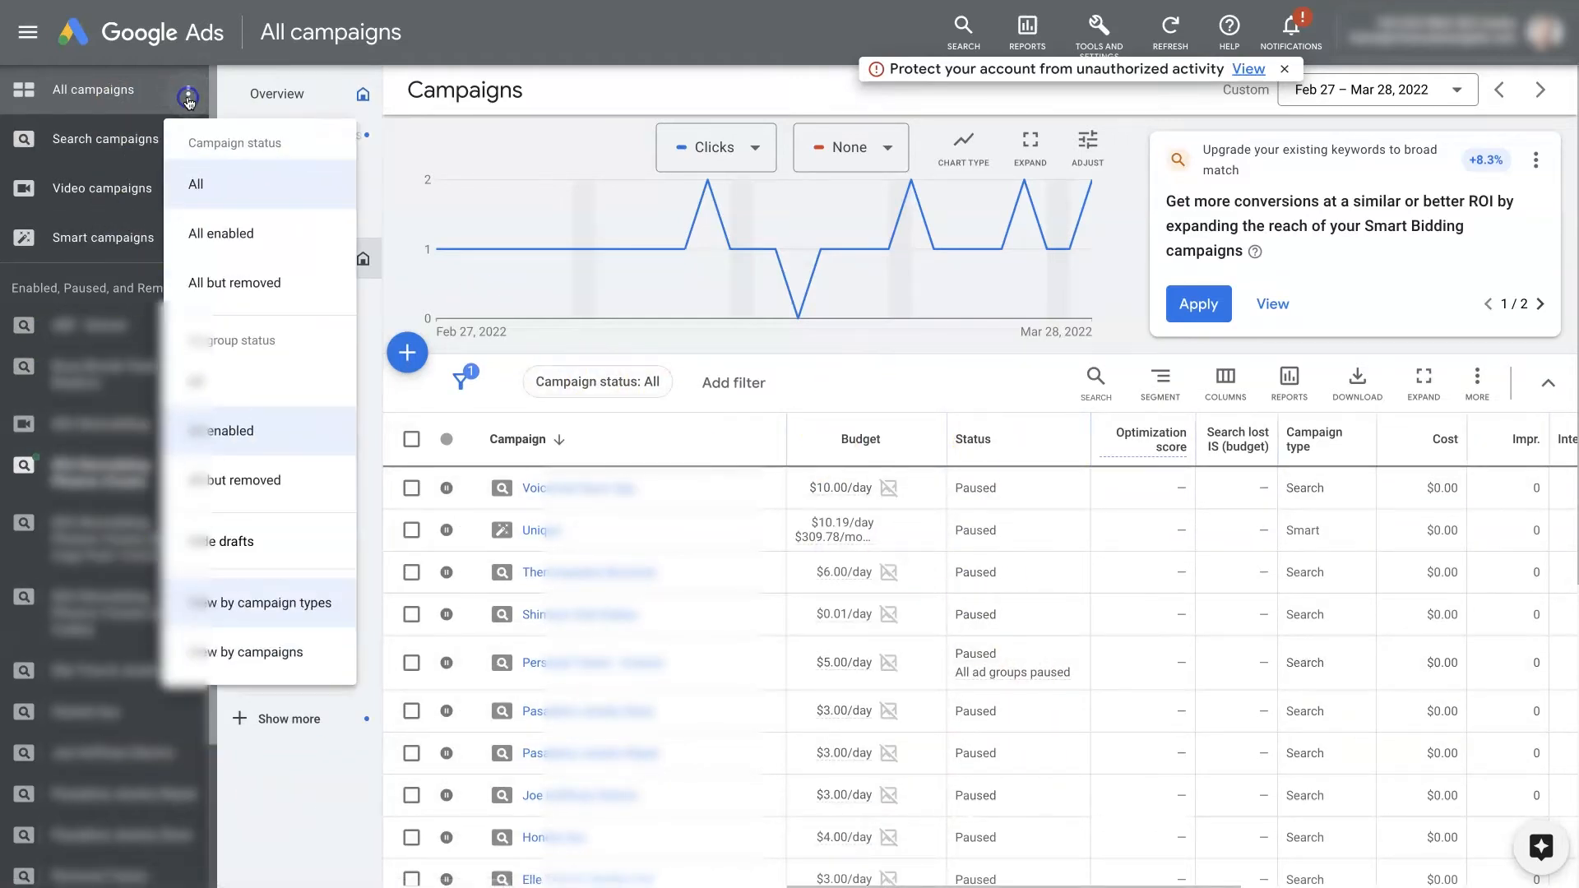
pyautogui.moveTo(795, 417)
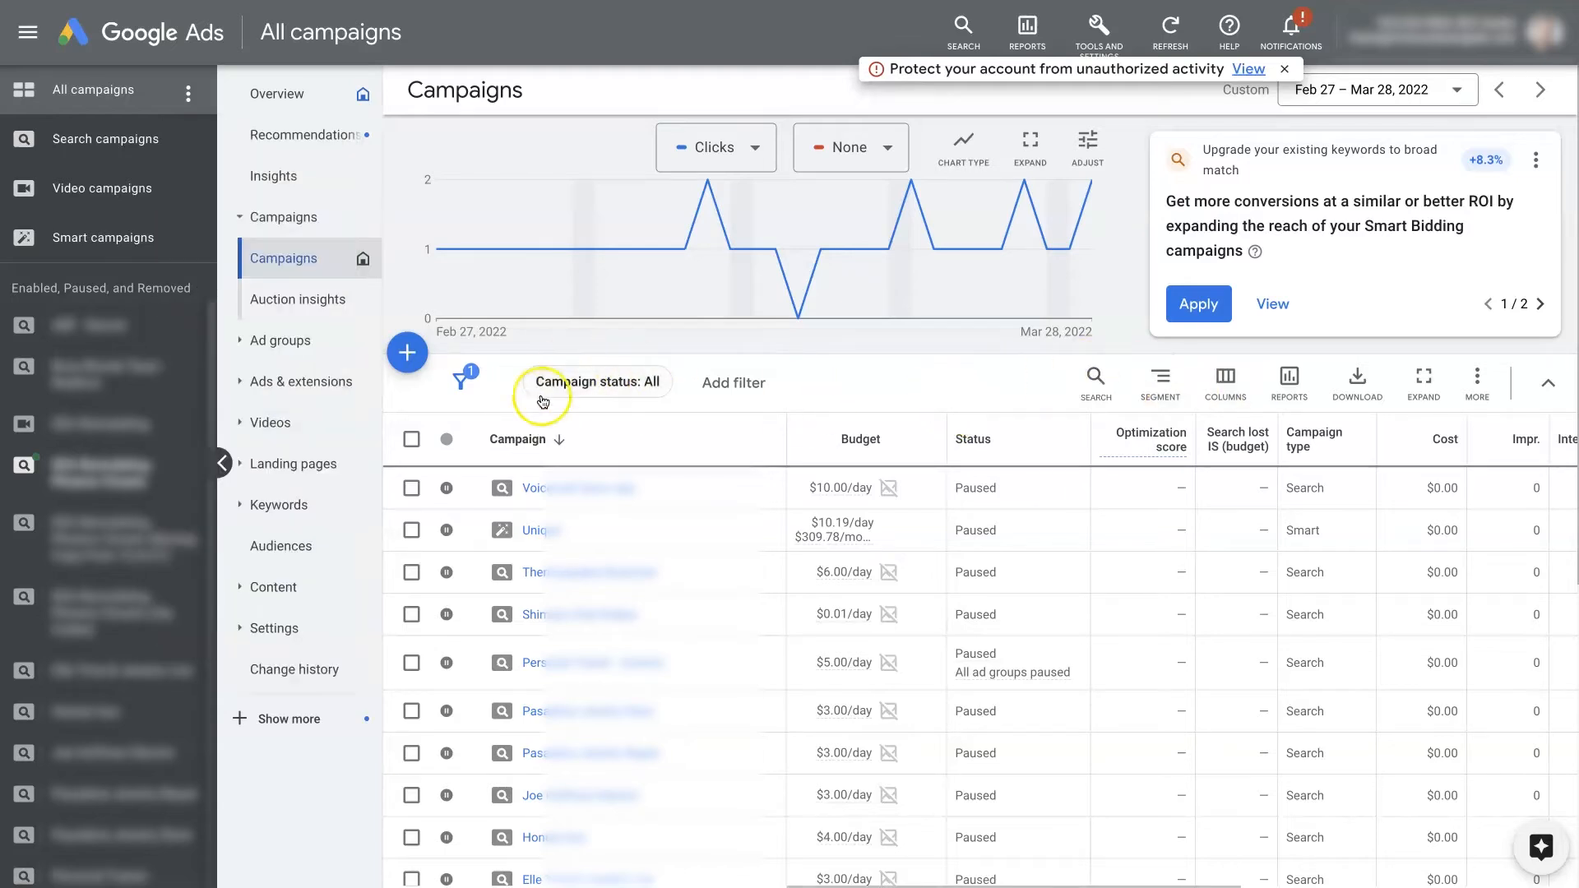
pyautogui.click(595, 381)
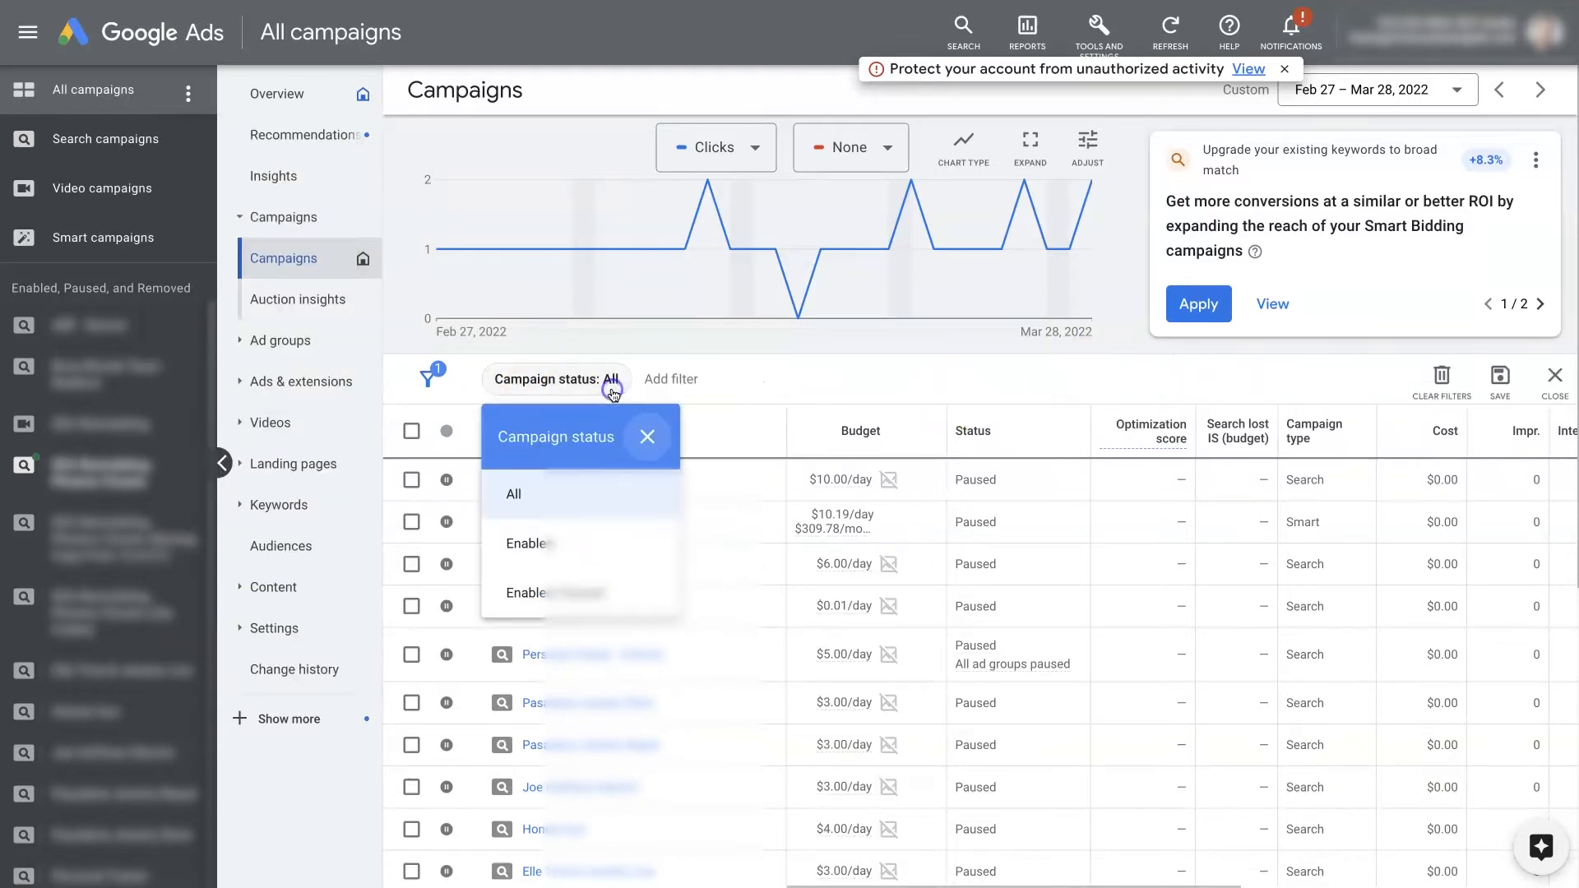
pyautogui.click(188, 90)
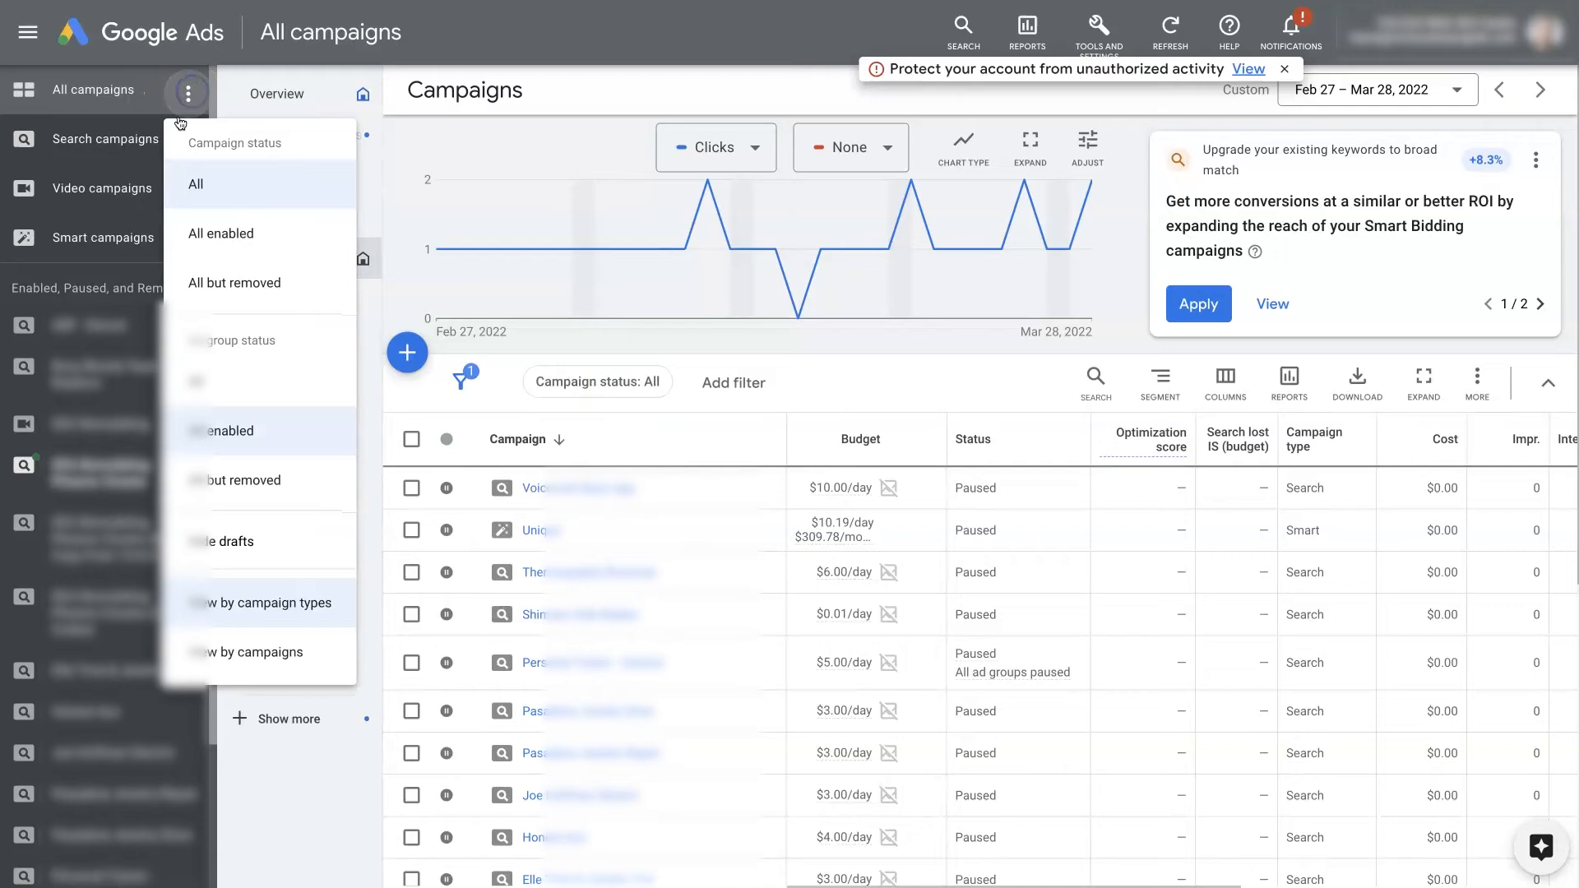
pyautogui.click(945, 375)
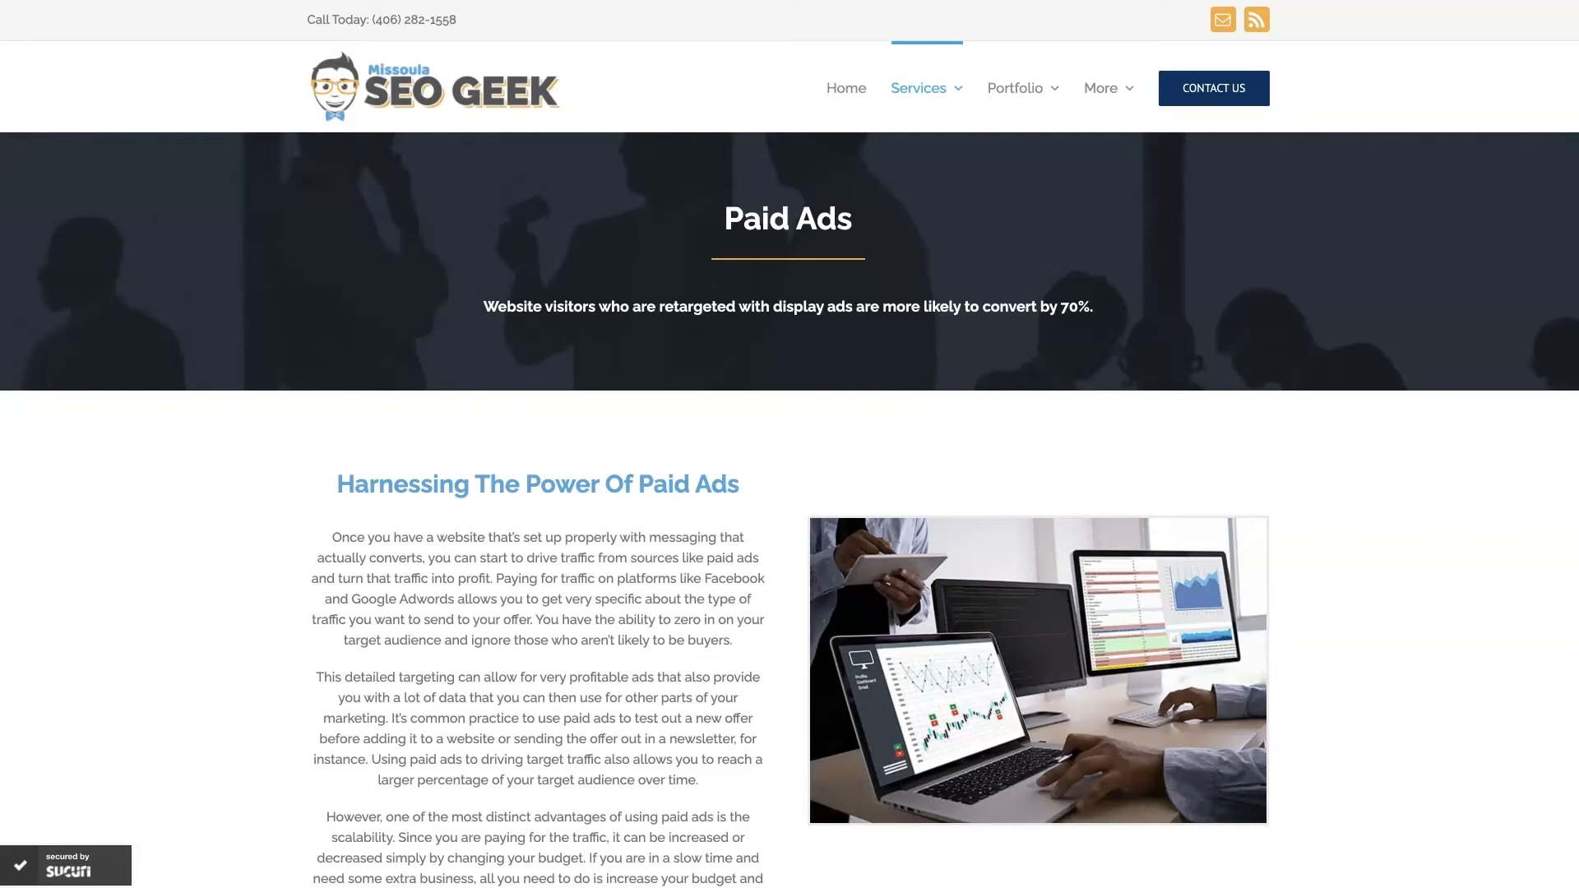
pyautogui.moveTo(250, 399)
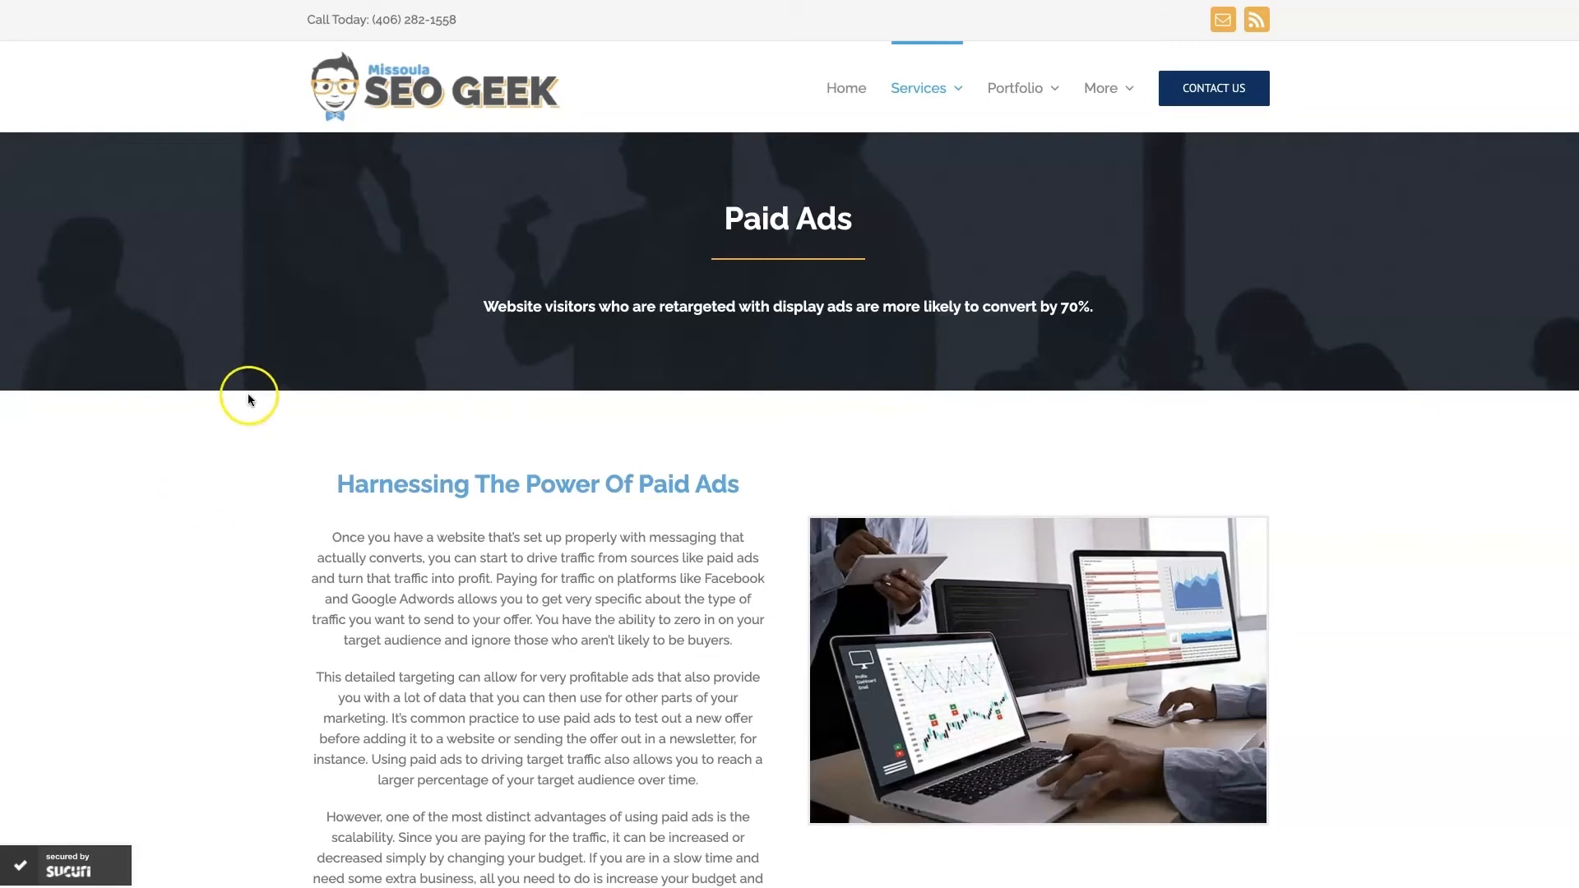
pyautogui.moveTo(1427, 554)
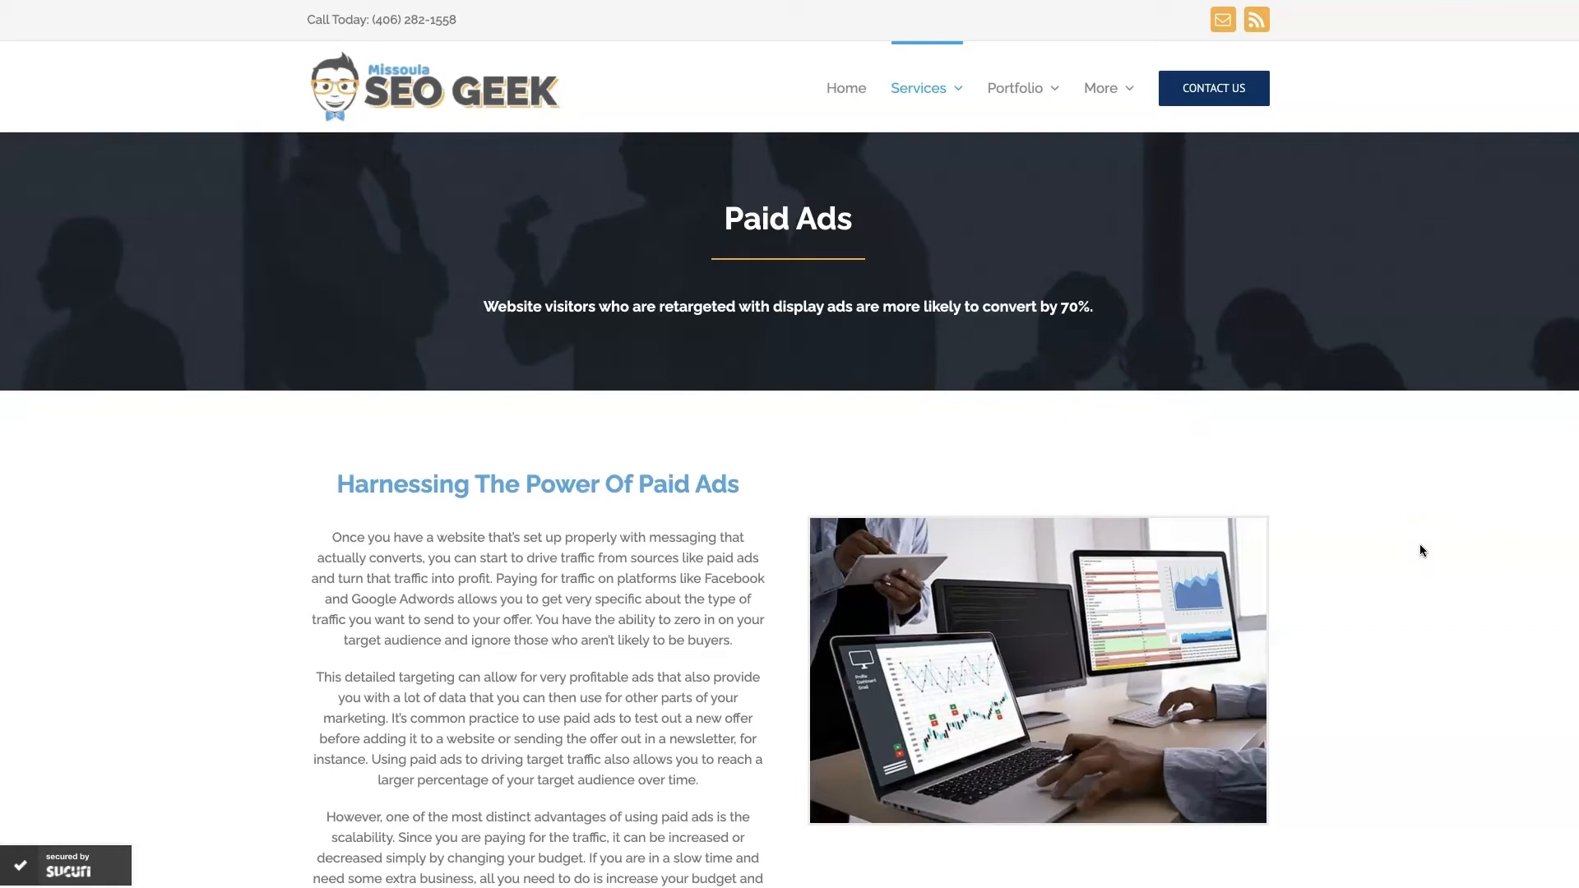
# - Scroll the Paid Ads page down to 'Increase Sales With Google Ads' and the reviews carousel
pyautogui.scroll(-3)
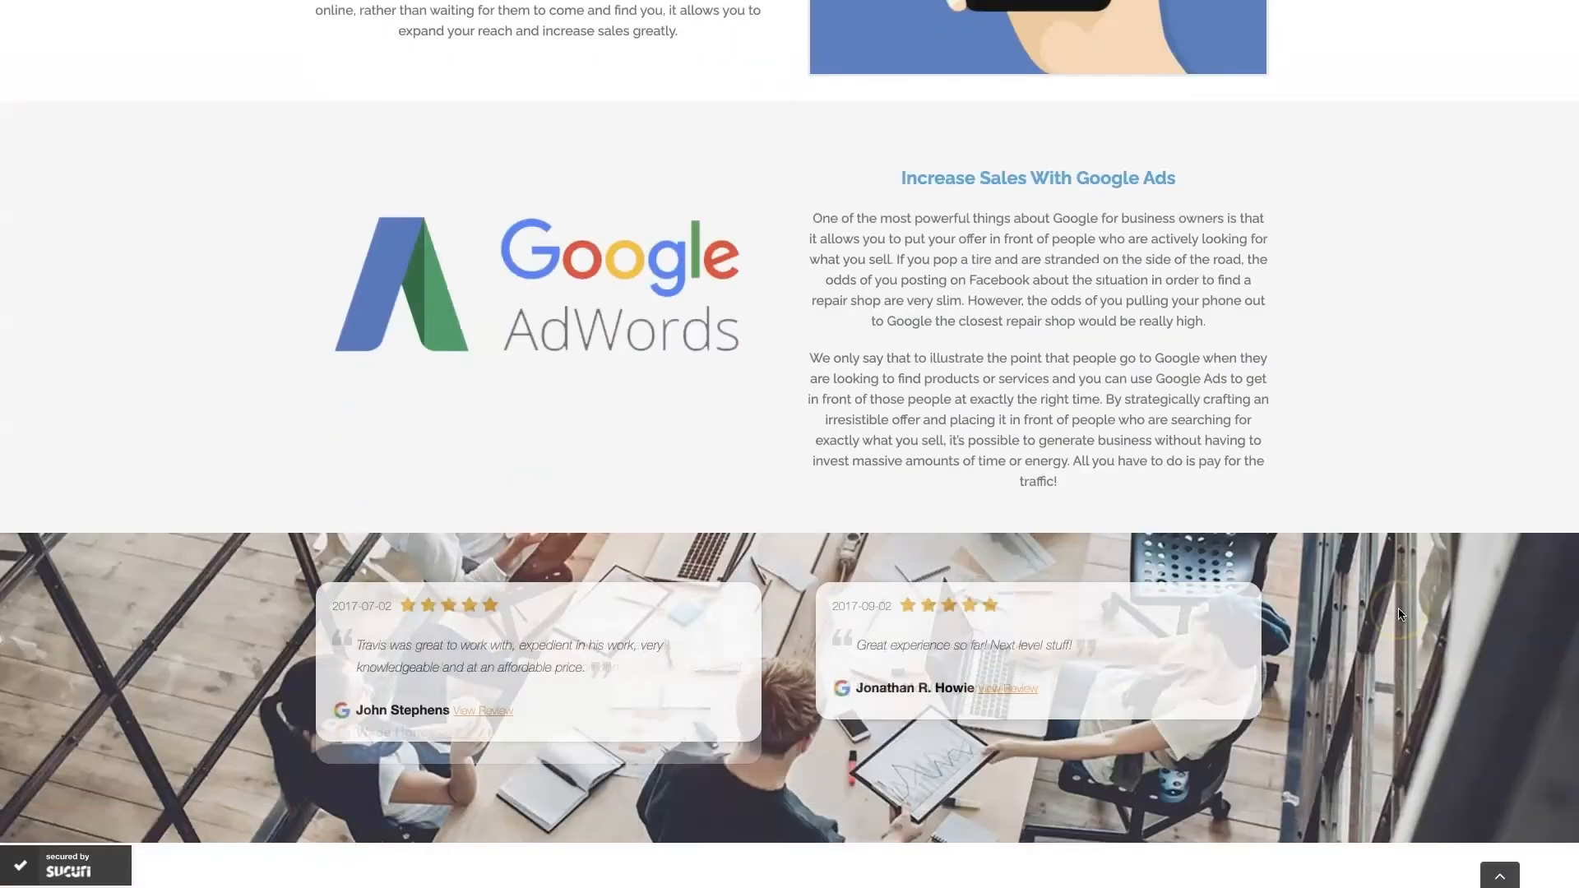
pyautogui.scroll(-3)
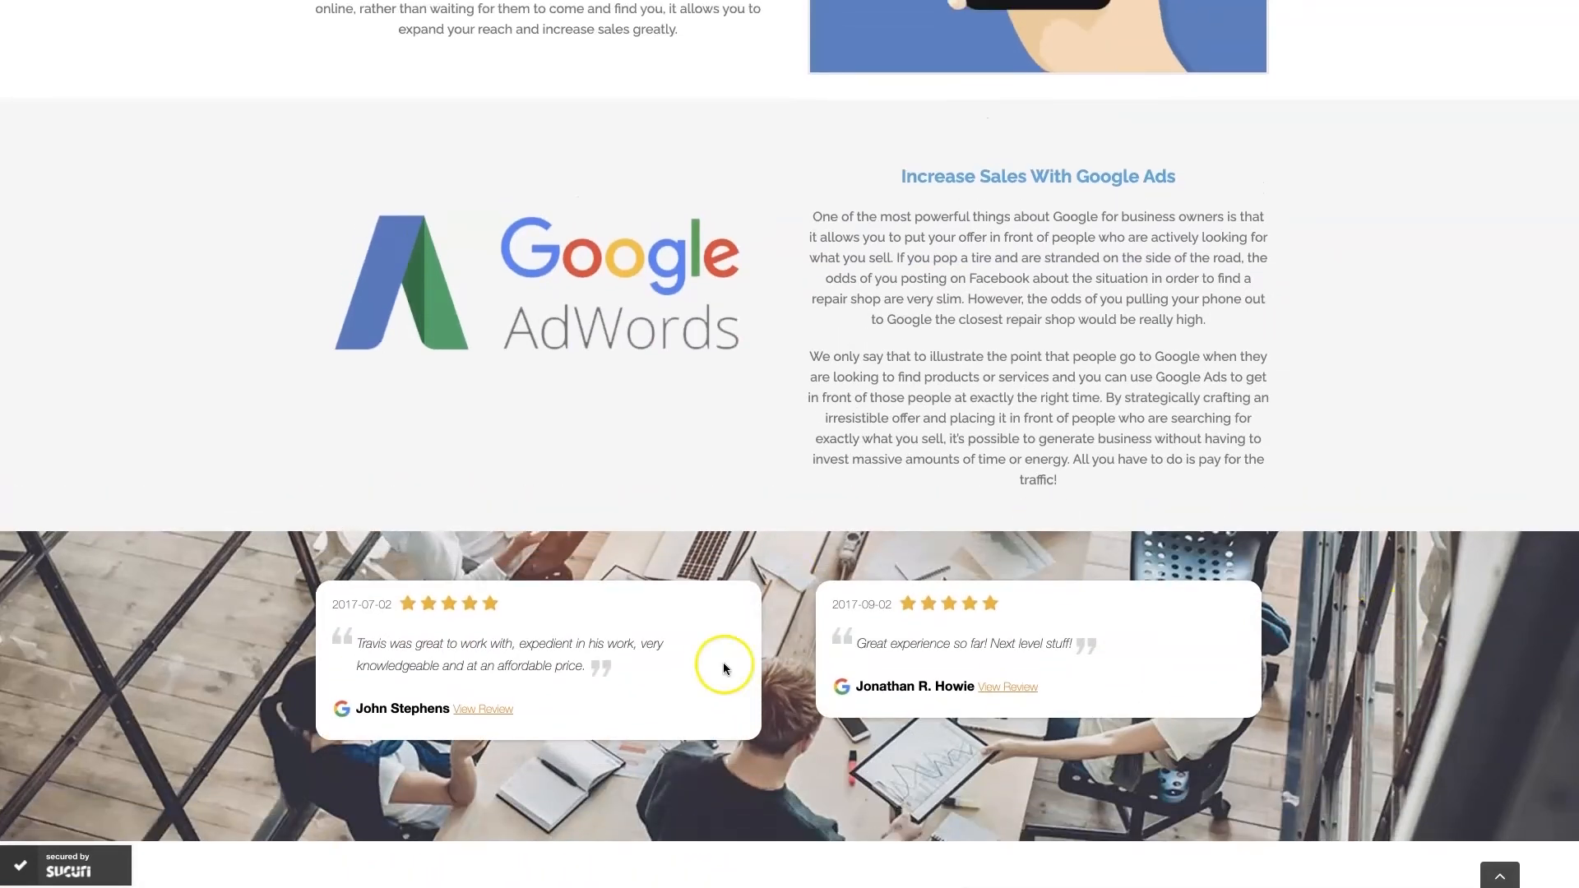
pyautogui.moveTo(1398, 443)
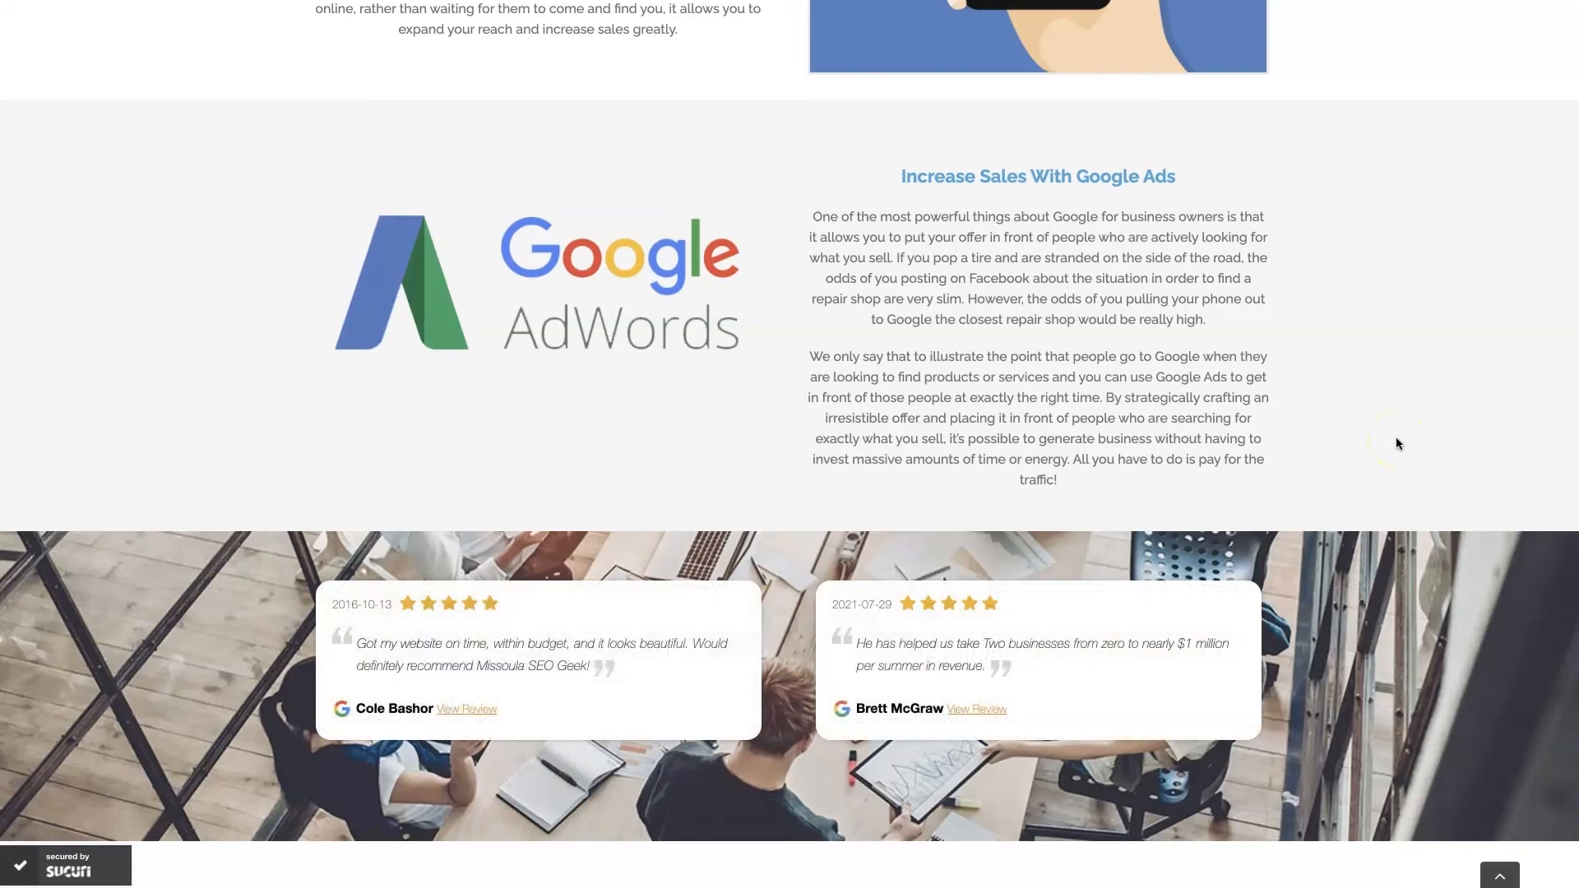
pyautogui.moveTo(1103, 705)
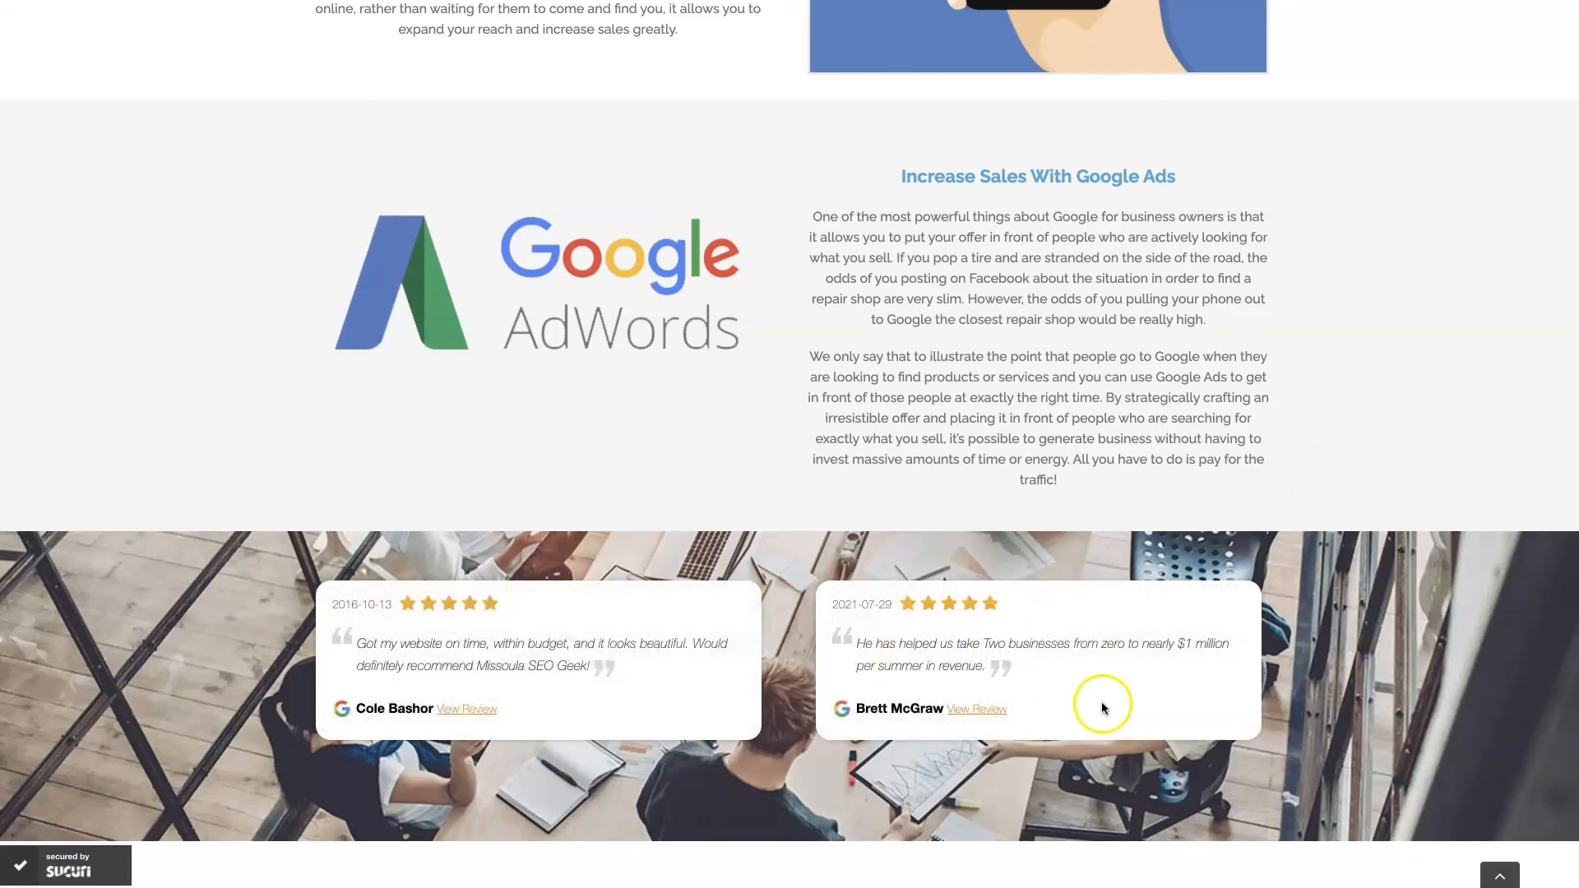
pyautogui.moveTo(1367, 653)
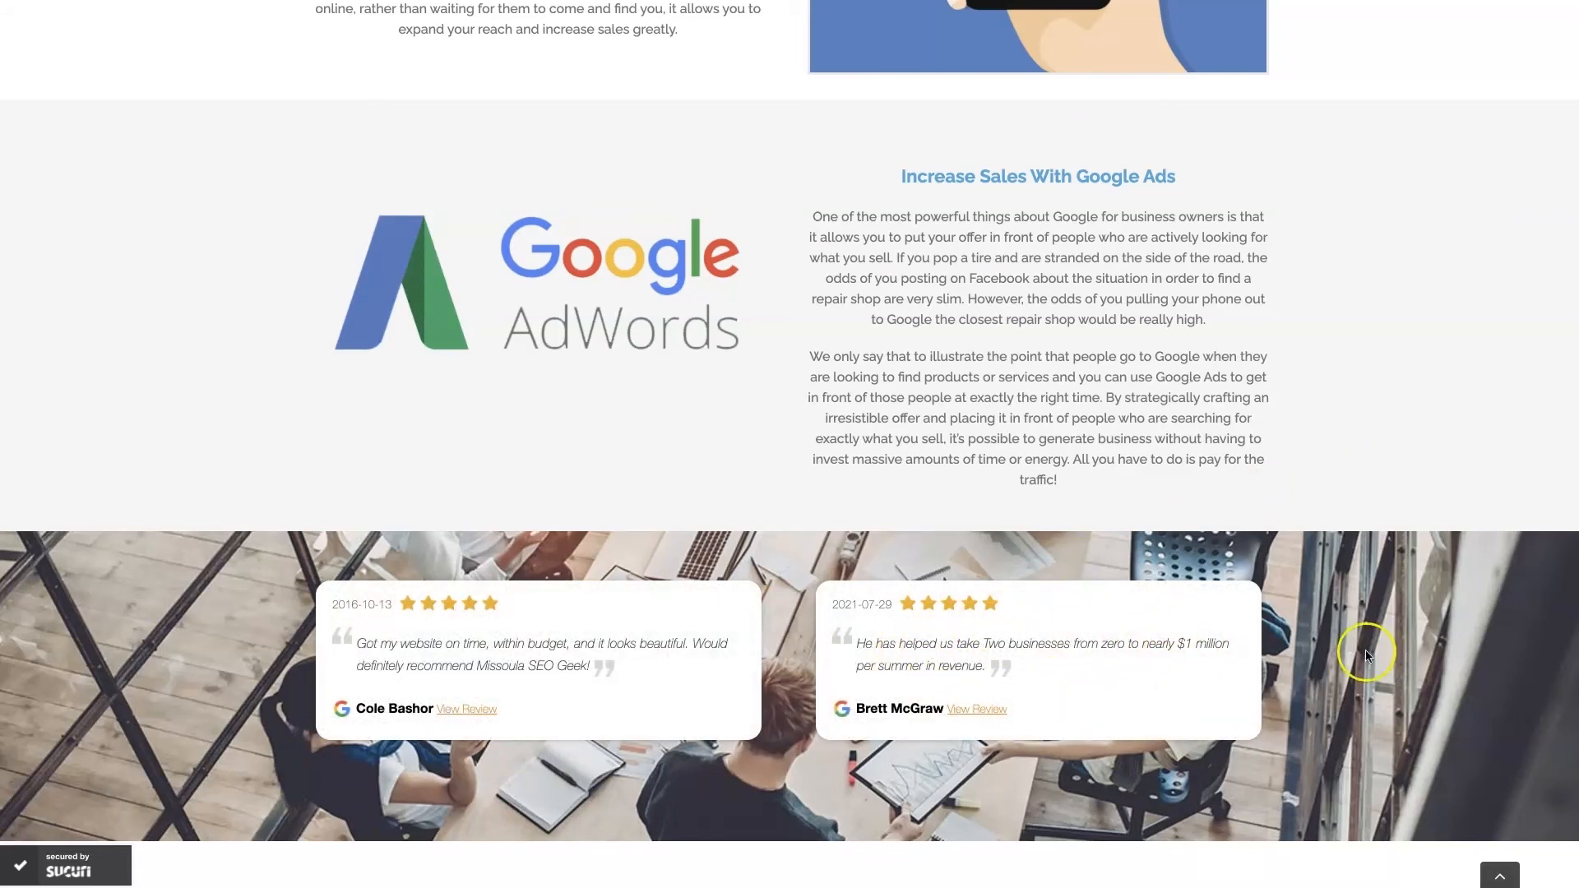